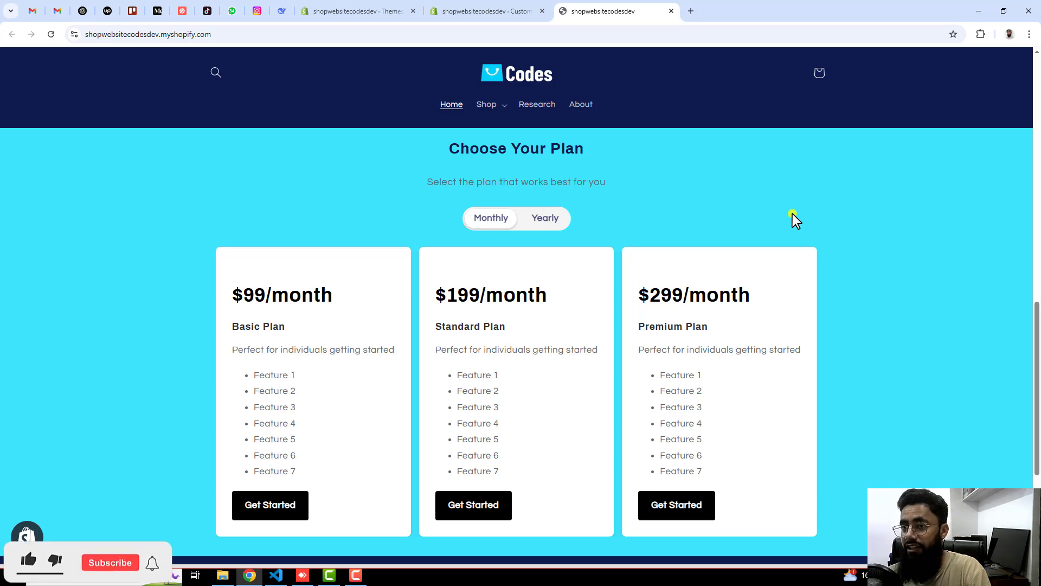
Switch the storefront pricing table to Yearly, showing $999, $1999 and $2999 per year.
left_click(110, 562)
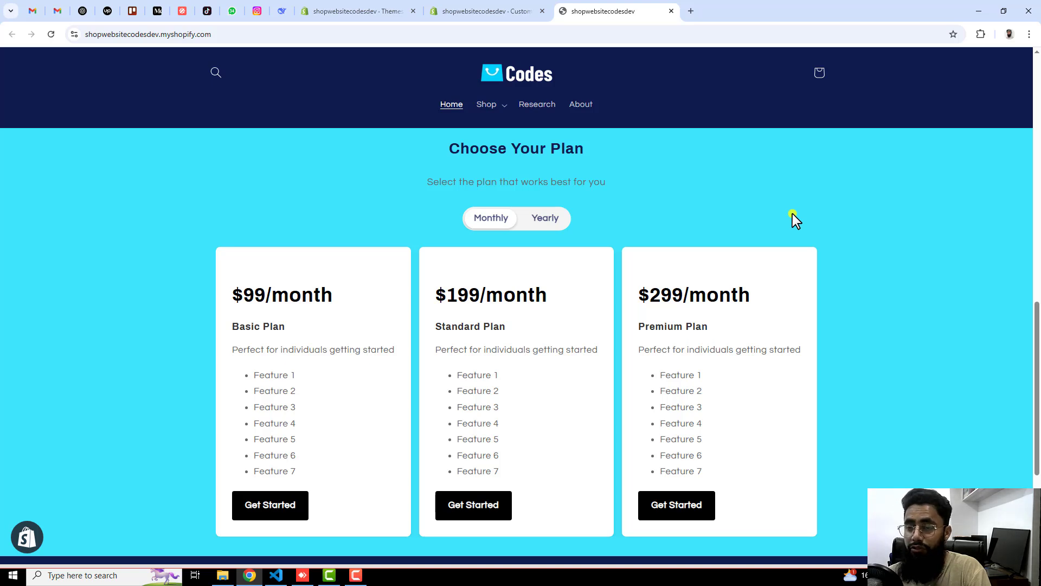
mouse_move(710, 191)
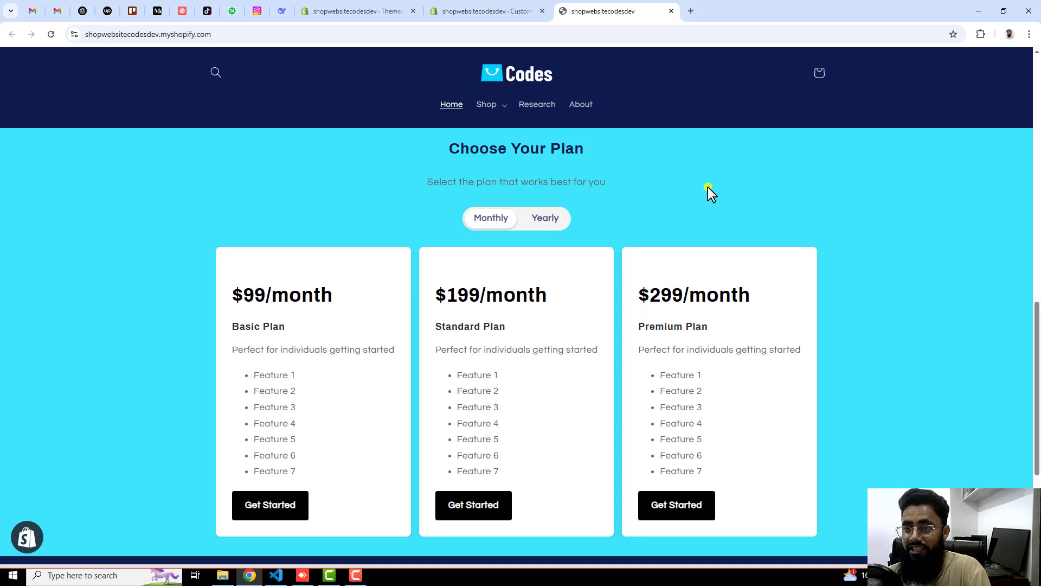
mouse_move(665, 201)
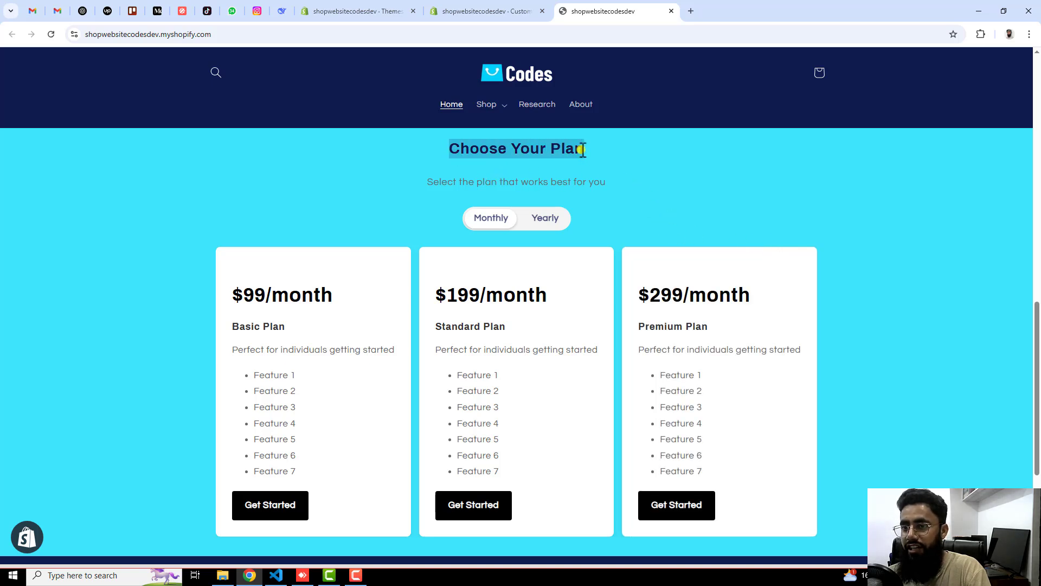
mouse_move(425, 186)
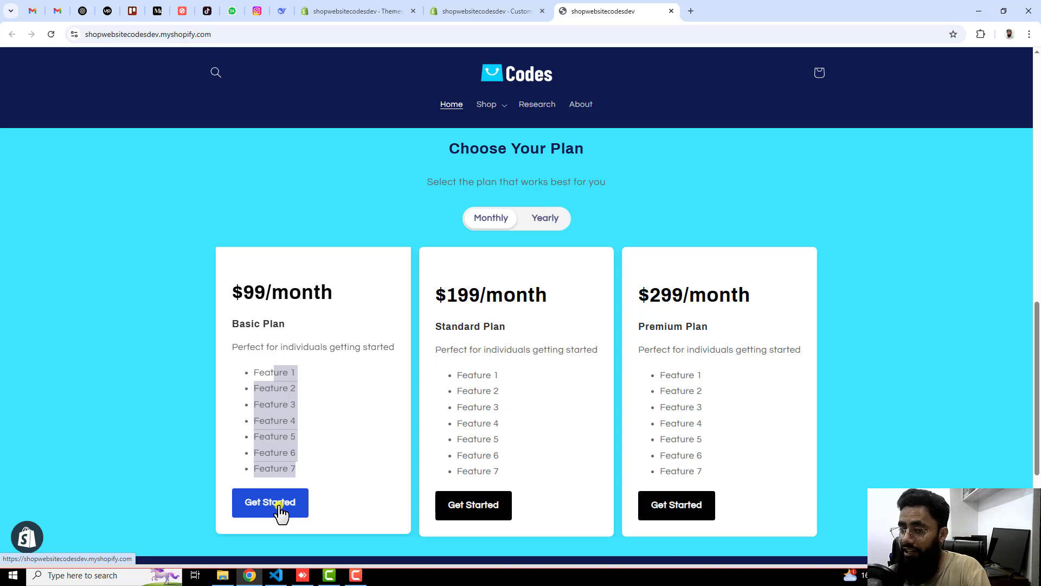
mouse_move(361, 440)
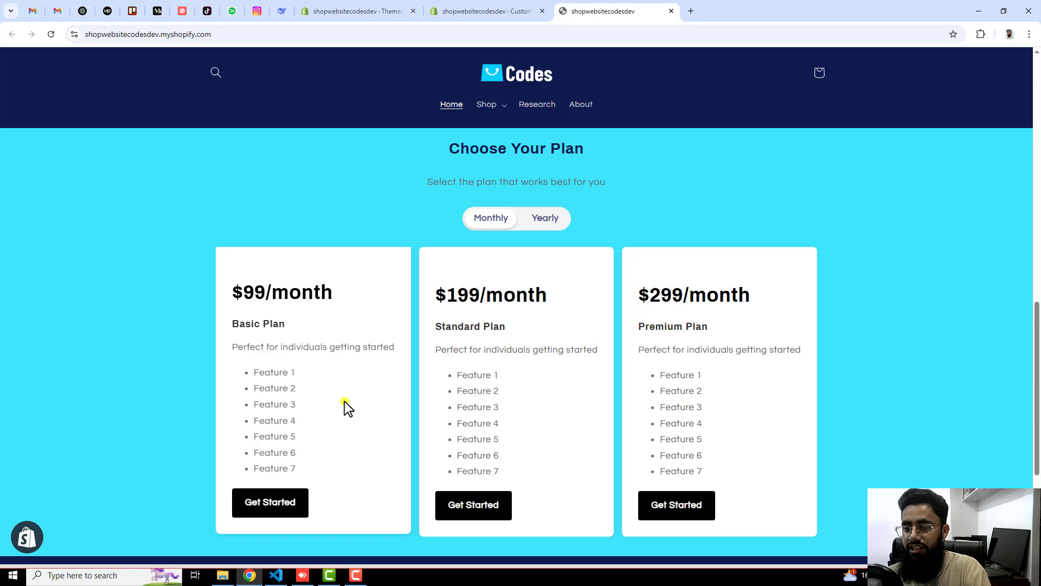
mouse_move(379, 428)
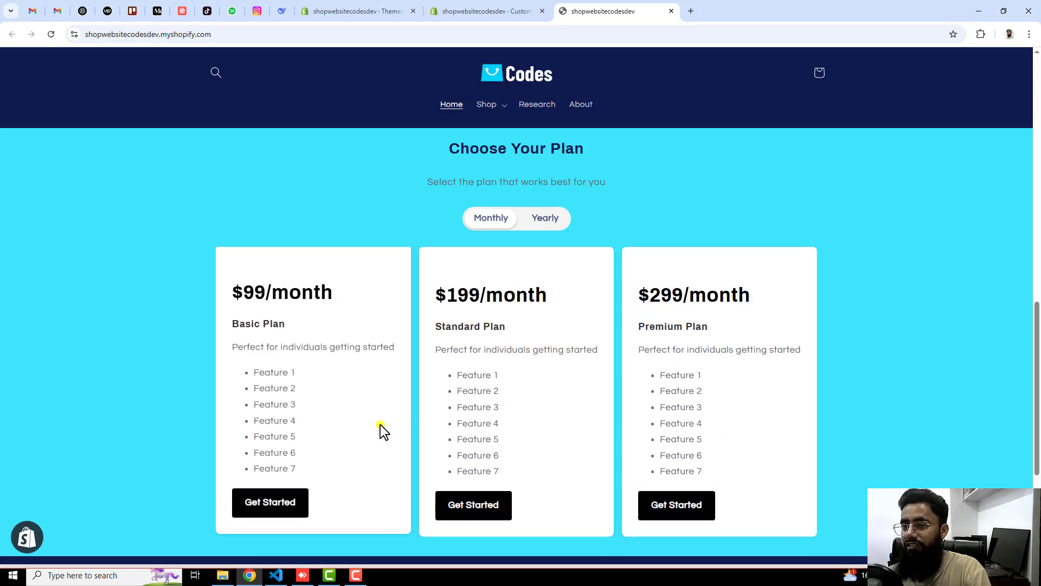
mouse_move(270, 502)
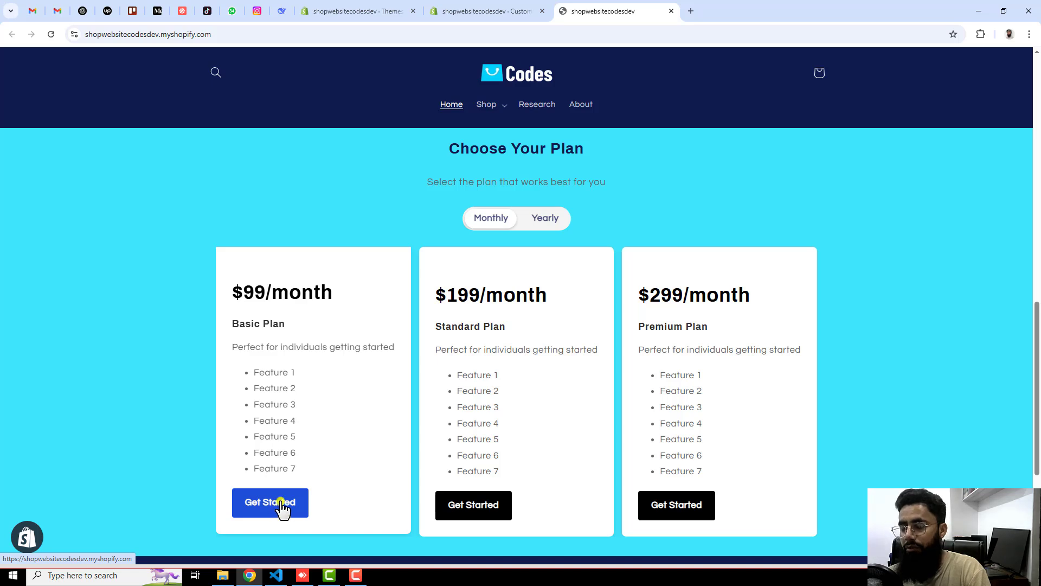
mouse_move(355, 407)
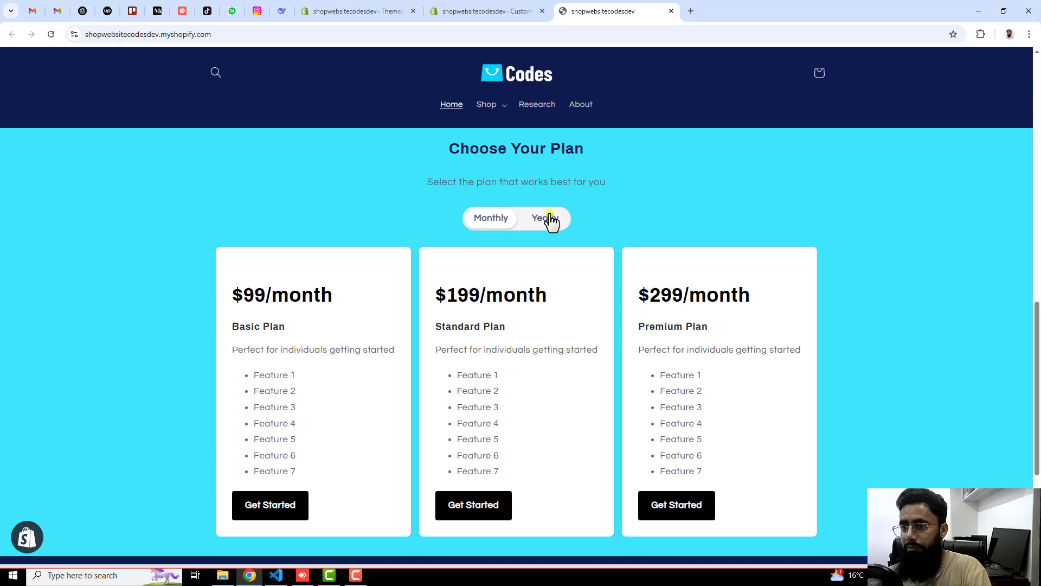
left_click(544, 218)
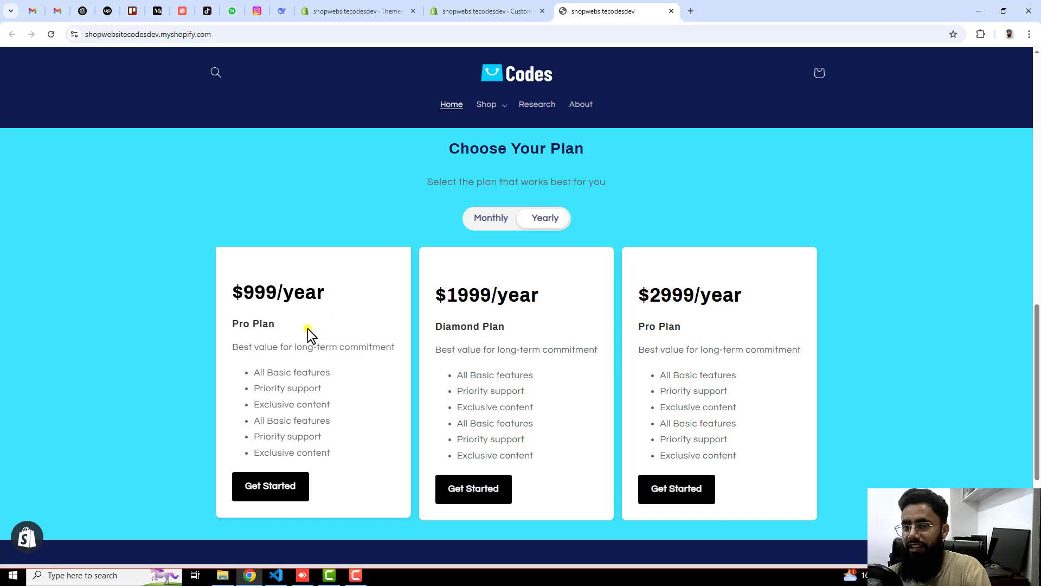
mouse_move(326, 422)
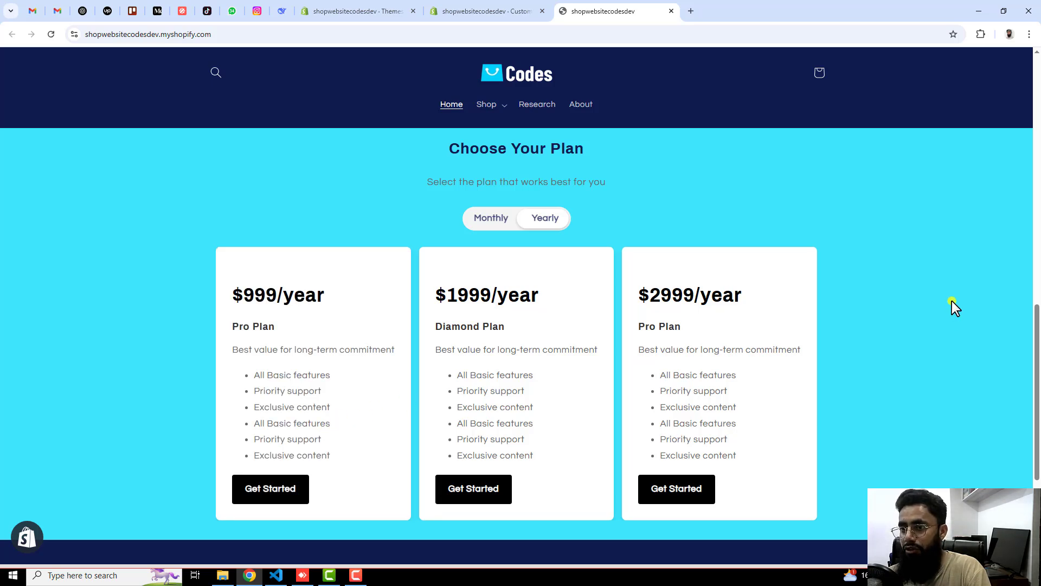
Scroll the storefront home page from the banner and featured products down to the pricing section.
scroll("up", 3)
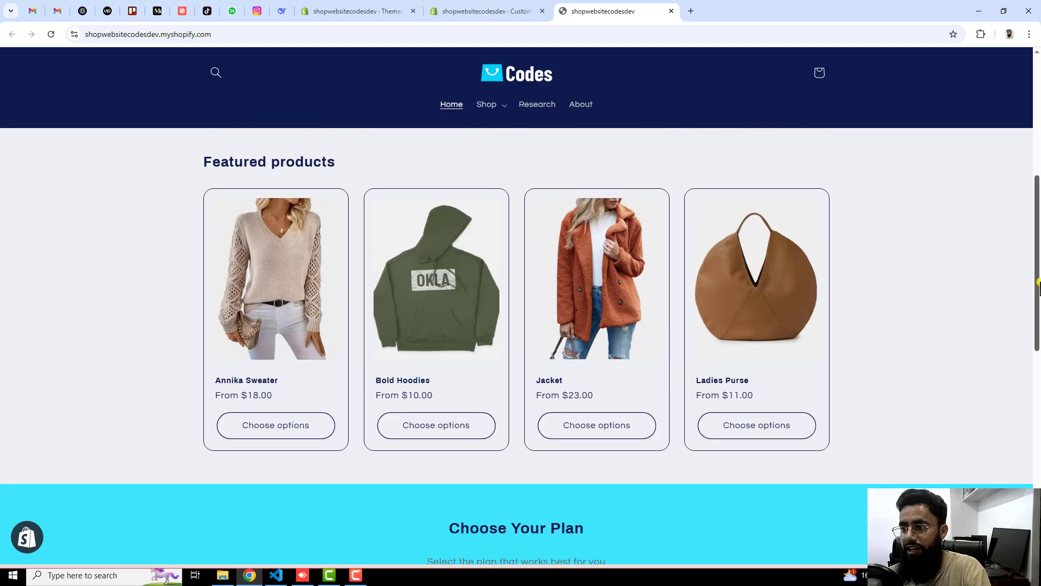
scroll("up", 3)
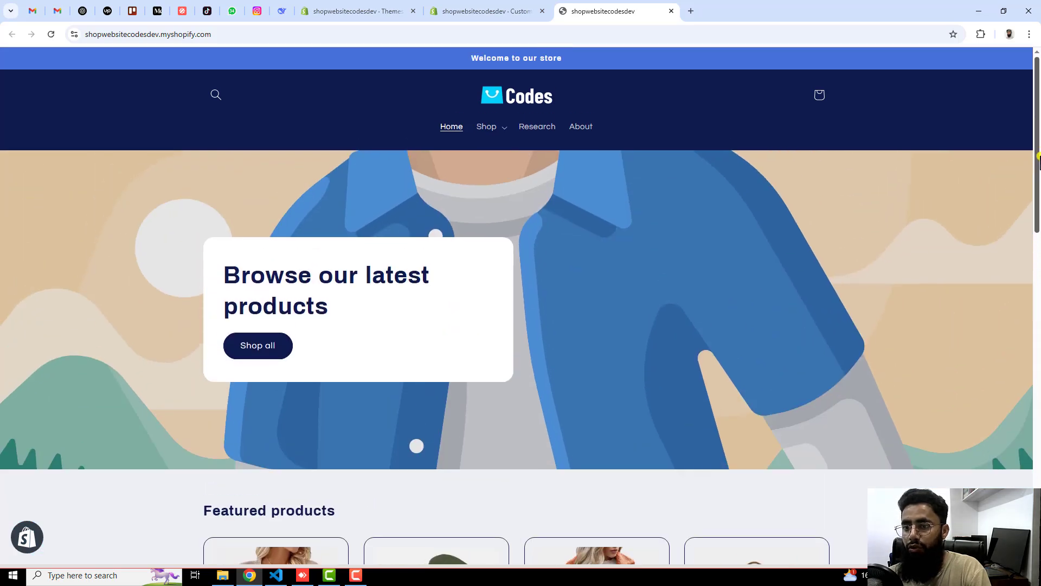
scroll("down", 3)
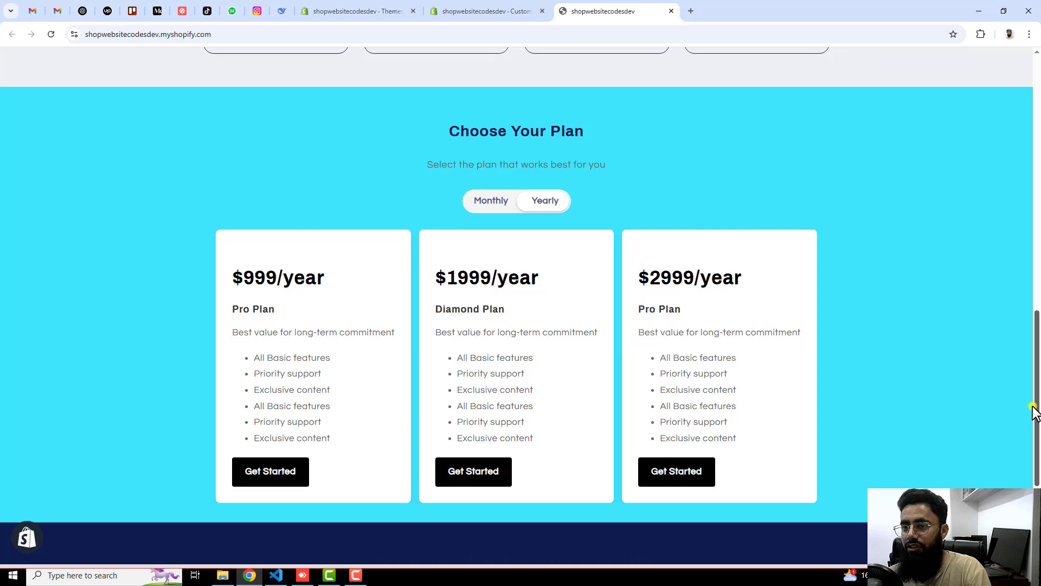
mouse_move(894, 275)
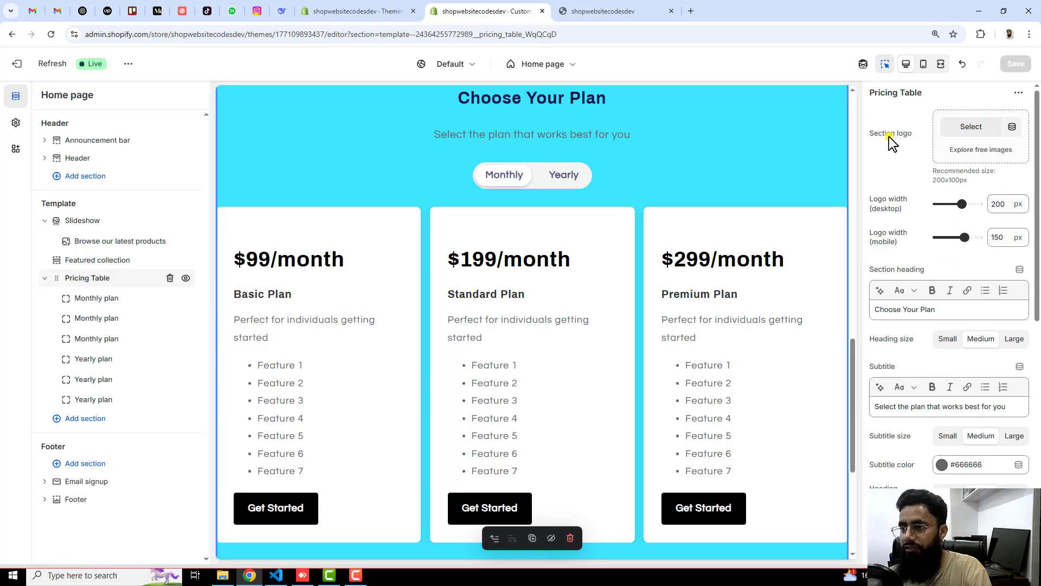
Choose the Codes PNG from the file library (search 'shop') as the Pricing Table section logo.
left_click(970, 125)
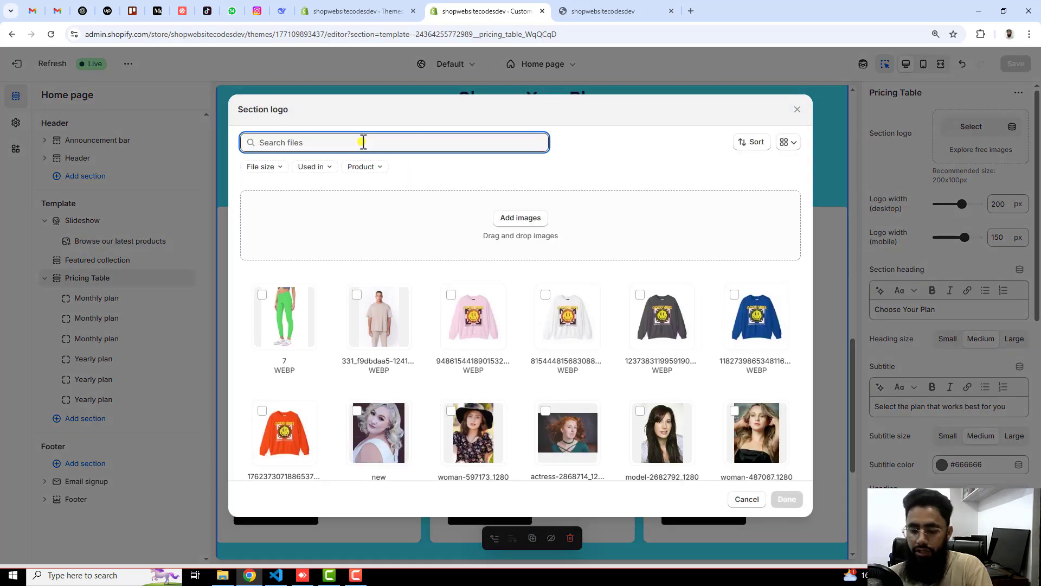
type("shop")
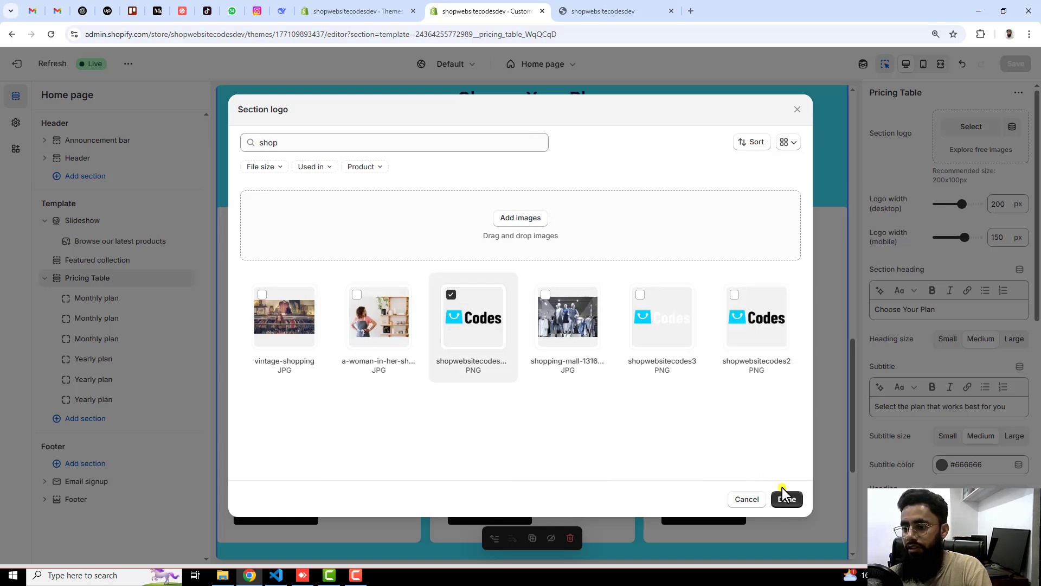
left_click(786, 499)
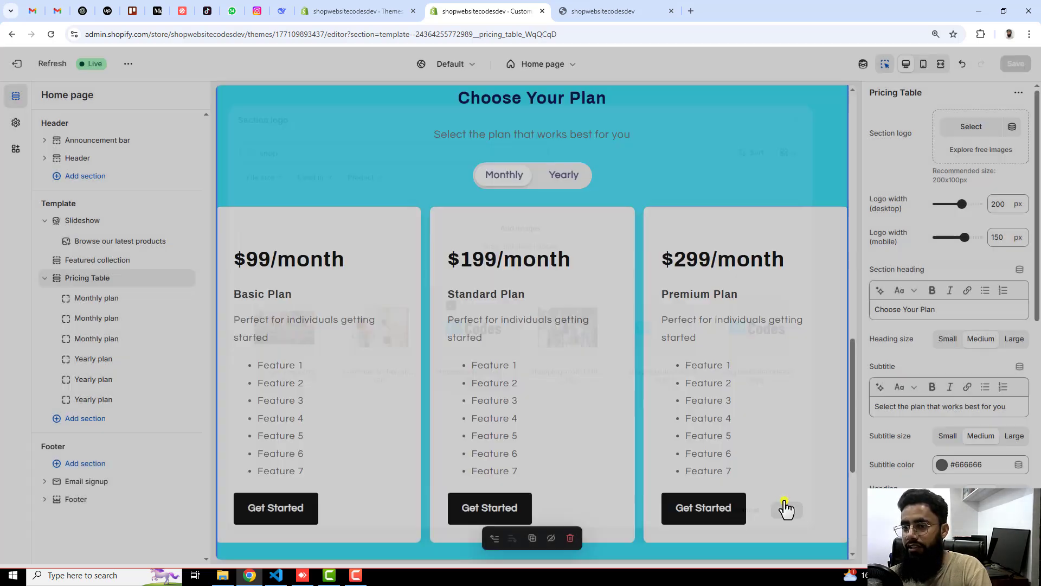
Review the Pricing Table section settings with the Codes logo now atop the preview.
left_click(970, 125)
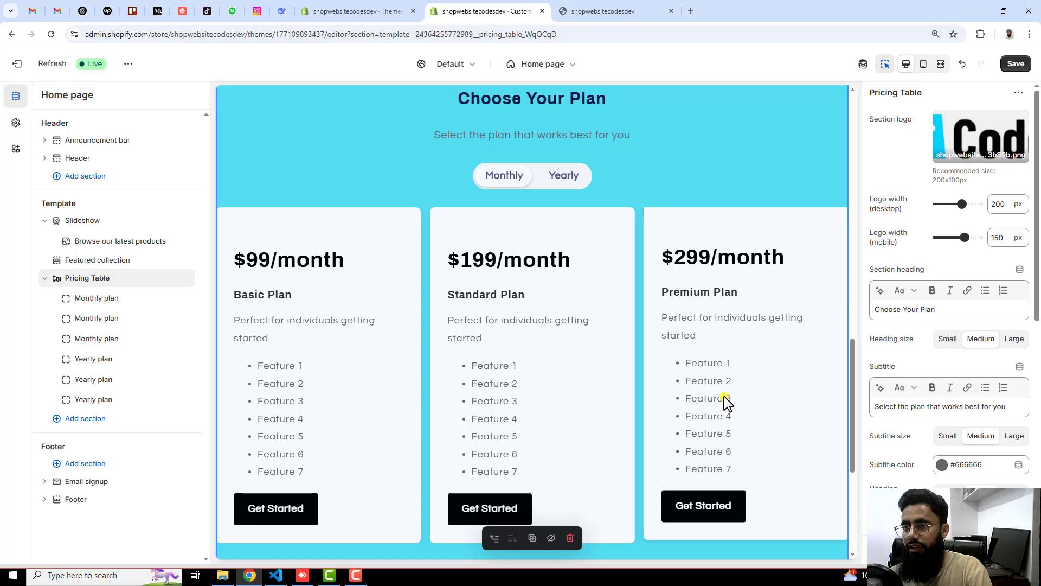
scroll("up", 3)
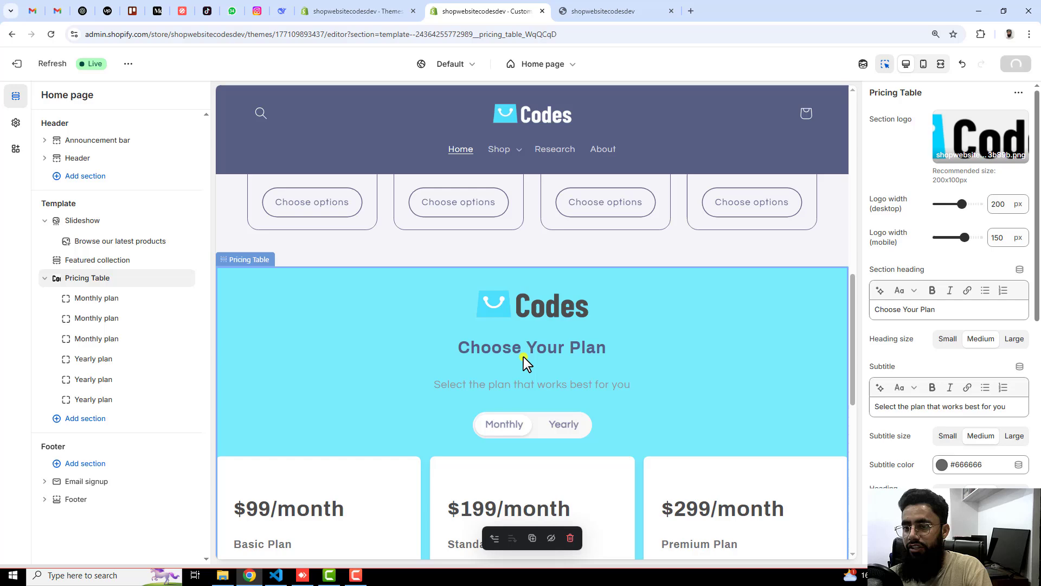
scroll("down", 3)
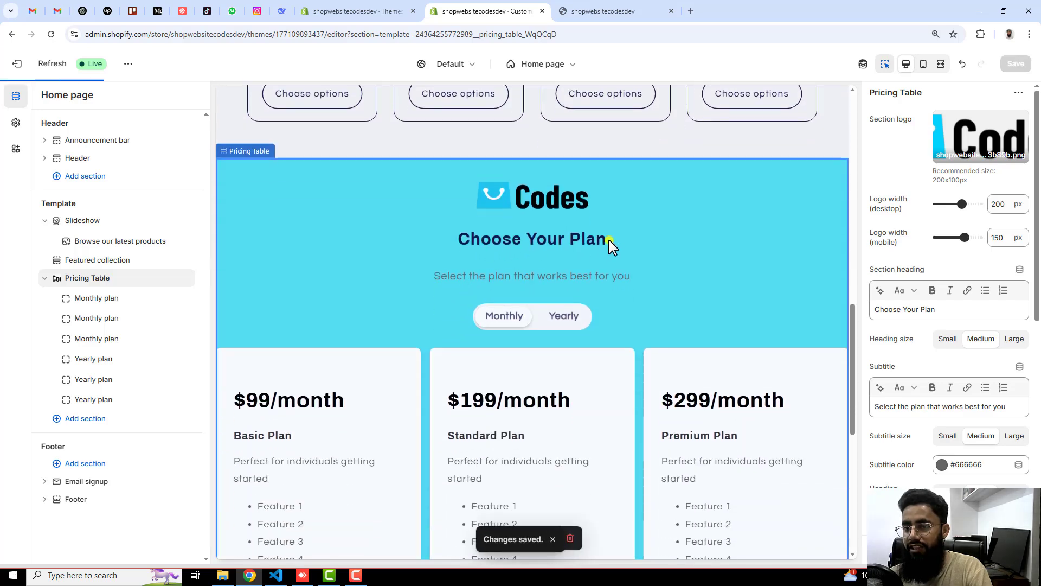
mouse_move(454, 320)
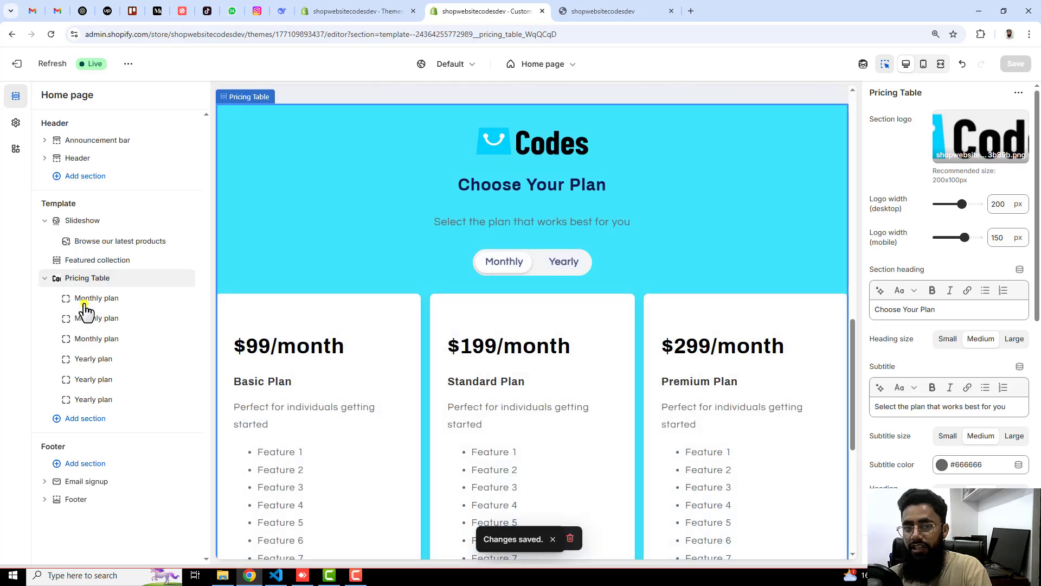
scroll("down", 3)
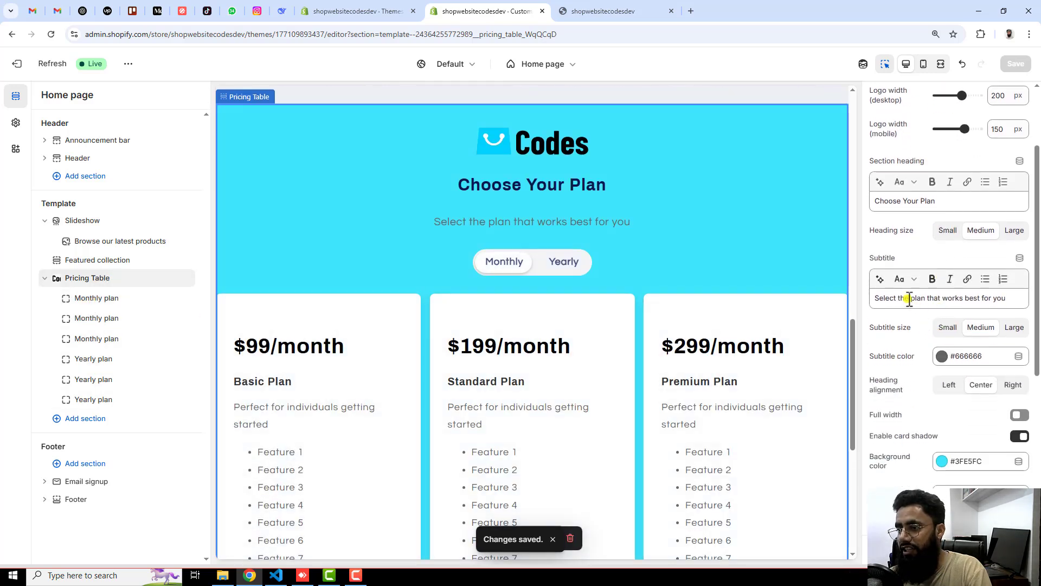
Select the section subtitle text and scroll through the cyan background and plan block settings.
triple_click(938, 297)
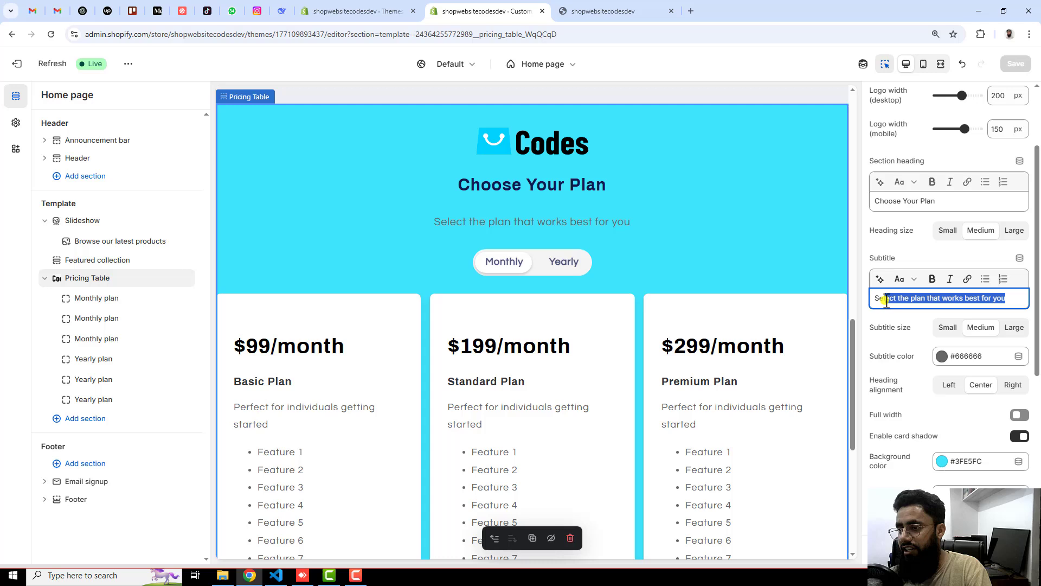
scroll("down", 3)
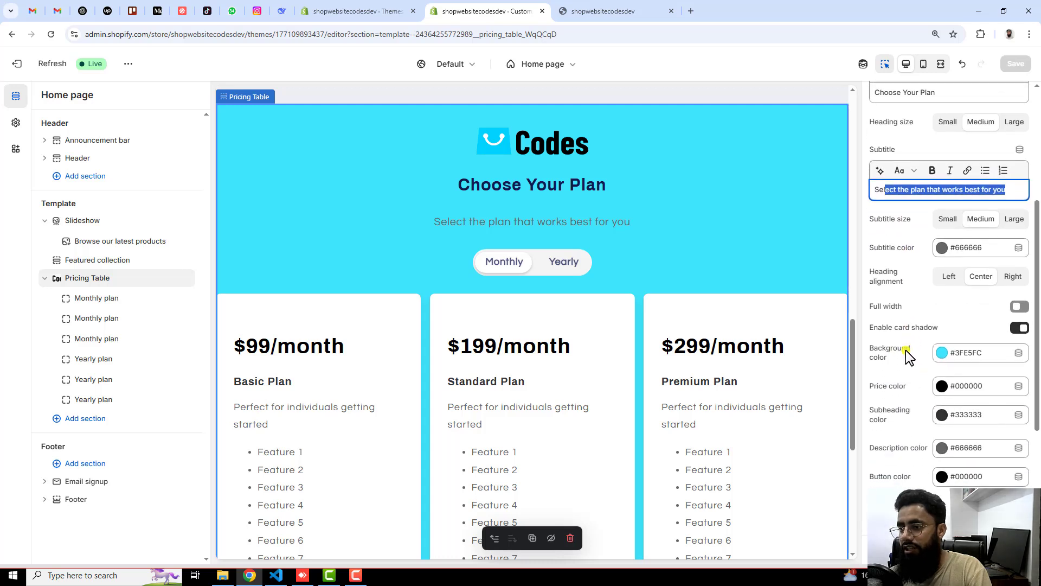
scroll("down", 3)
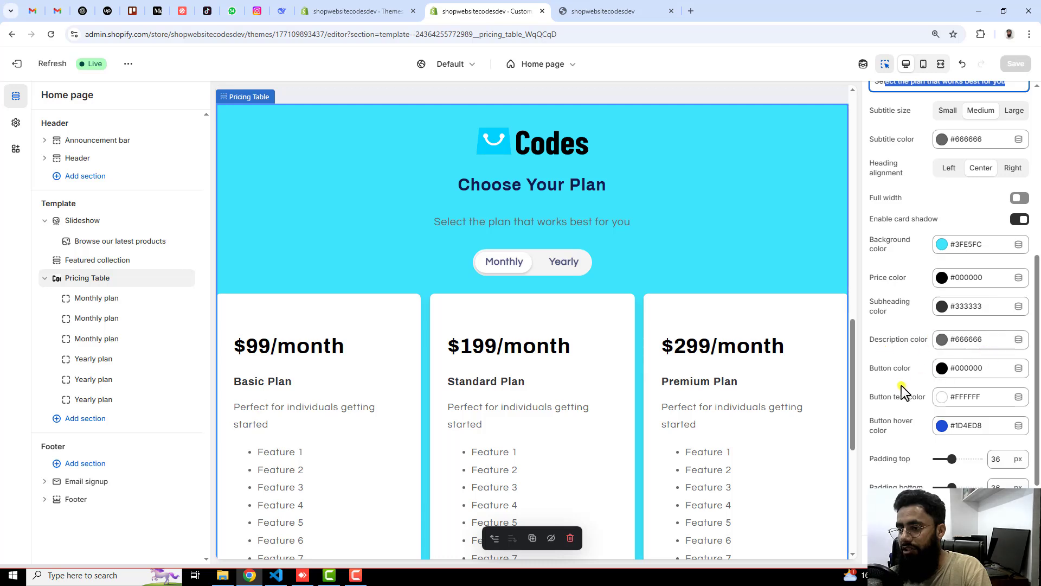
scroll("down", 3)
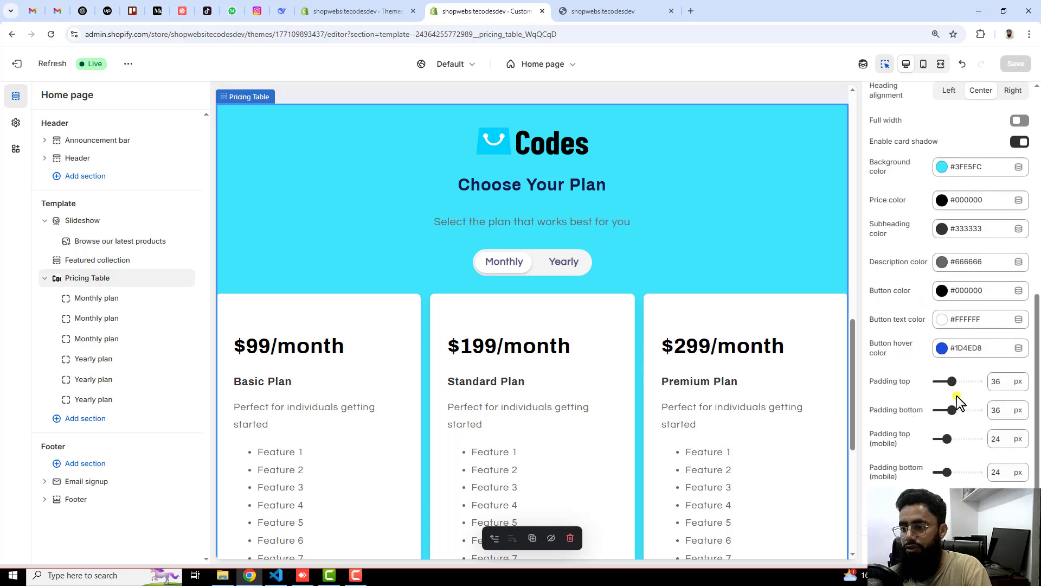
mouse_move(920, 412)
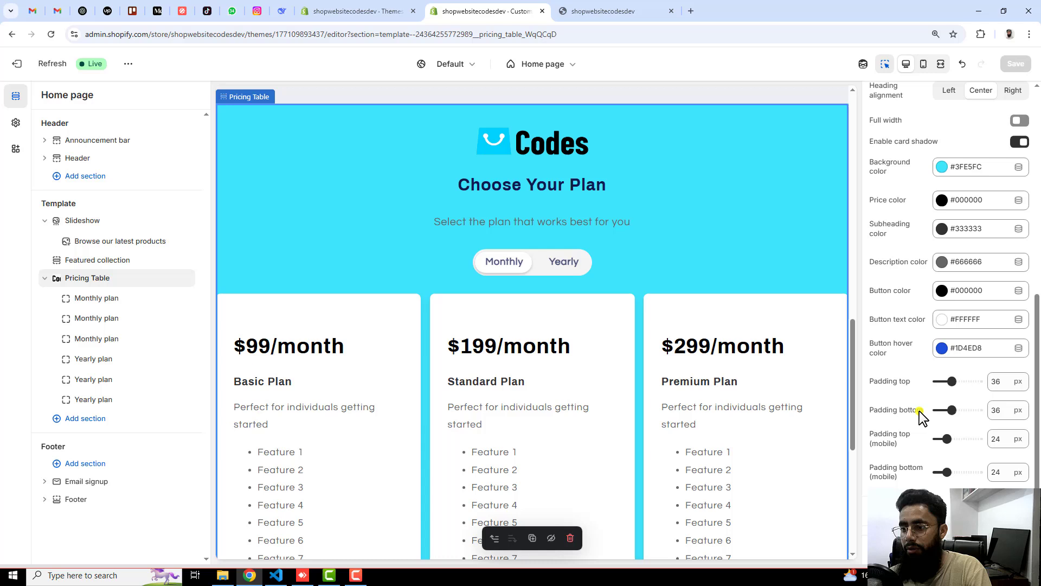
mouse_move(97, 297)
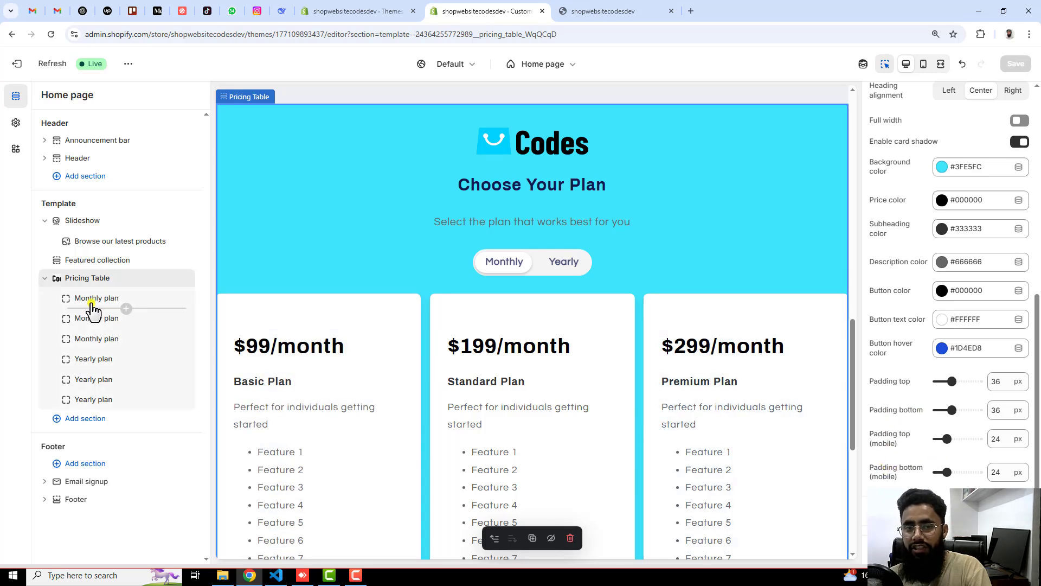
Inspect the first Monthly plan block: $99/month price, Basic Plan subheading, description and button text.
left_click(96, 297)
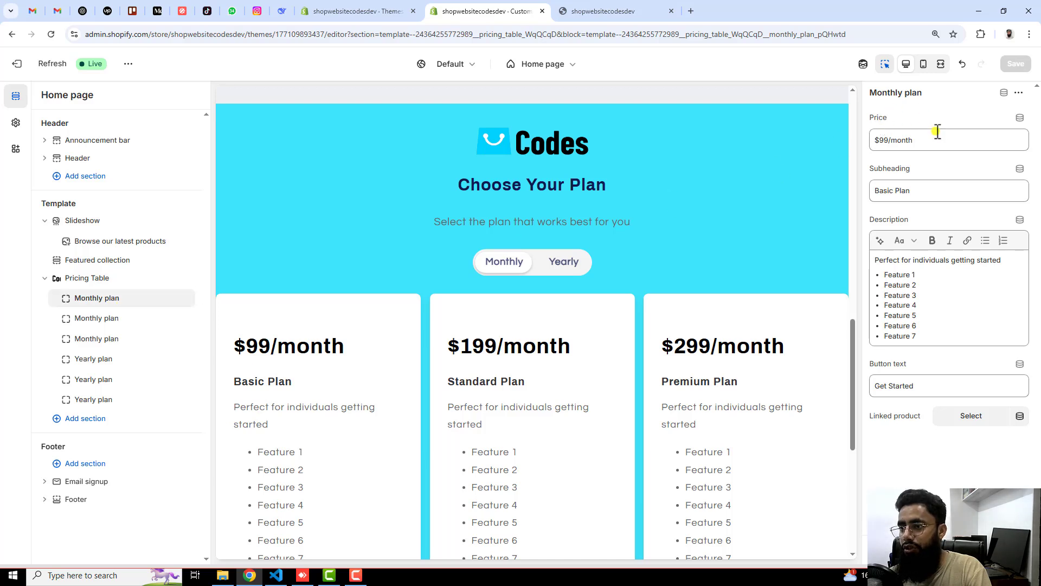
triple_click(937, 140)
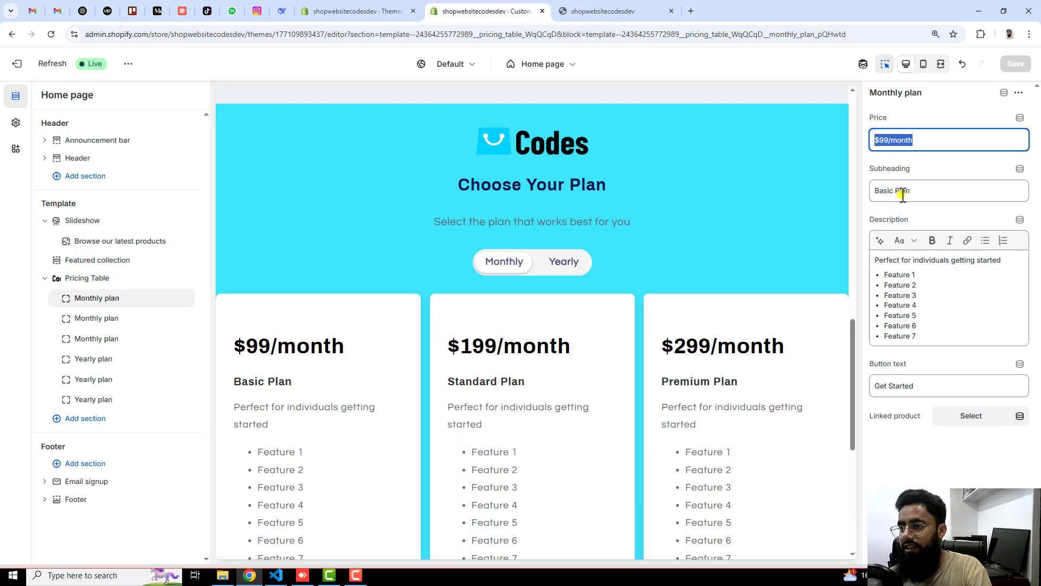
left_click(900, 305)
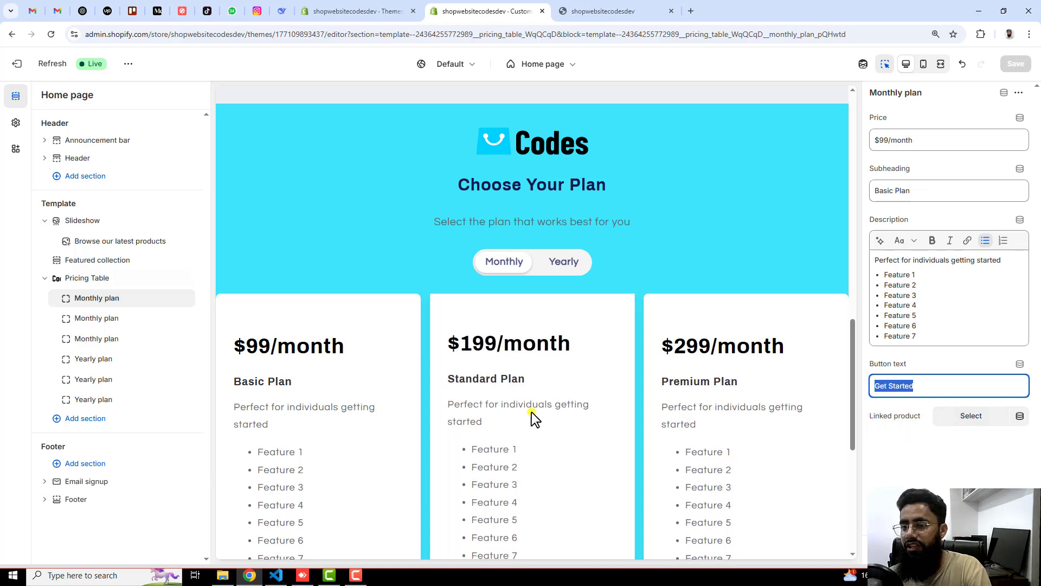
scroll("down", 3)
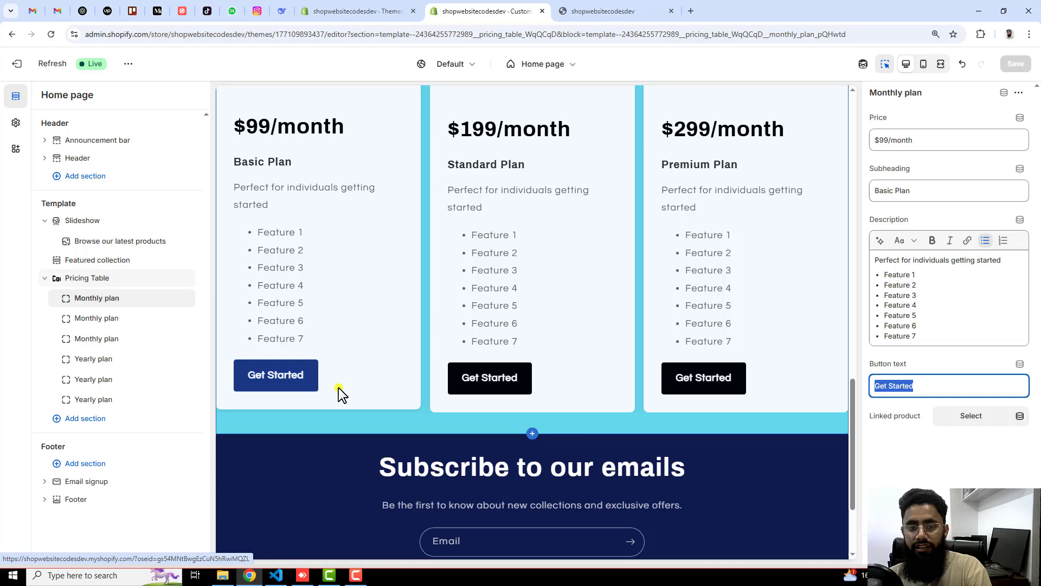
Inspect the second Yearly plan block's settings, then go to the admin Themes page with Refresh current.
left_click(93, 379)
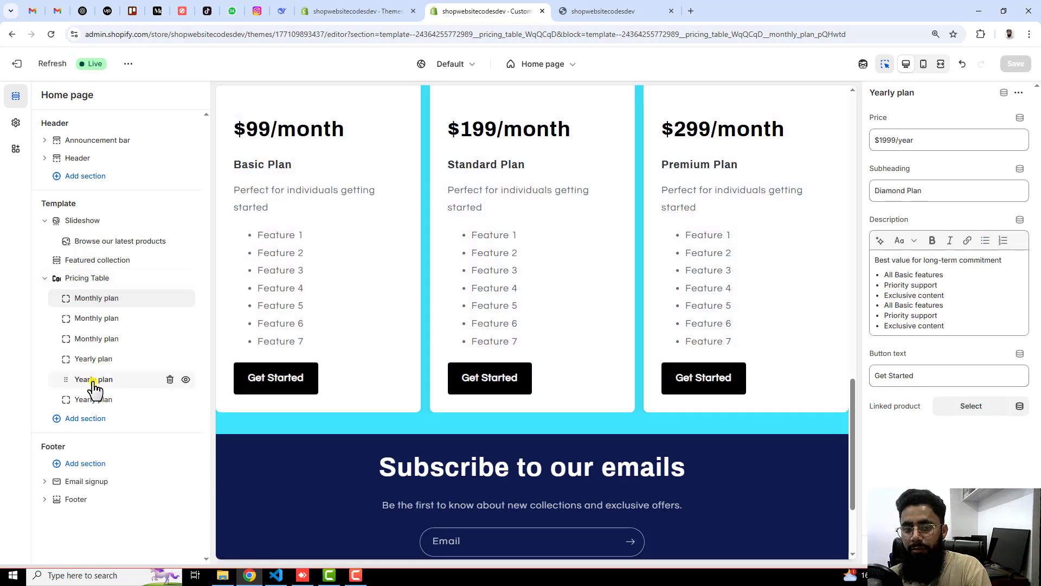
left_click(93, 380)
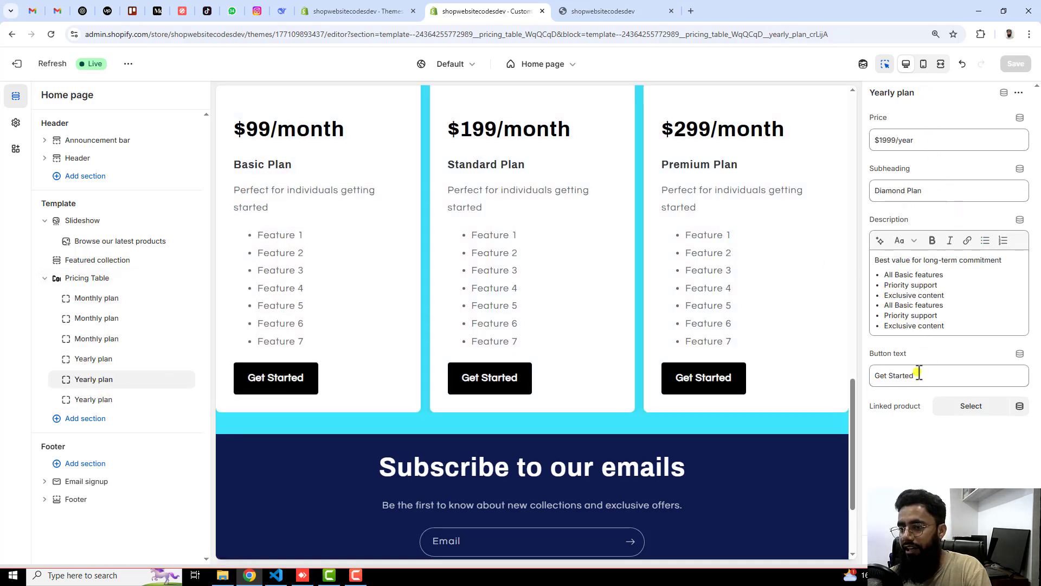
scroll("up", 3)
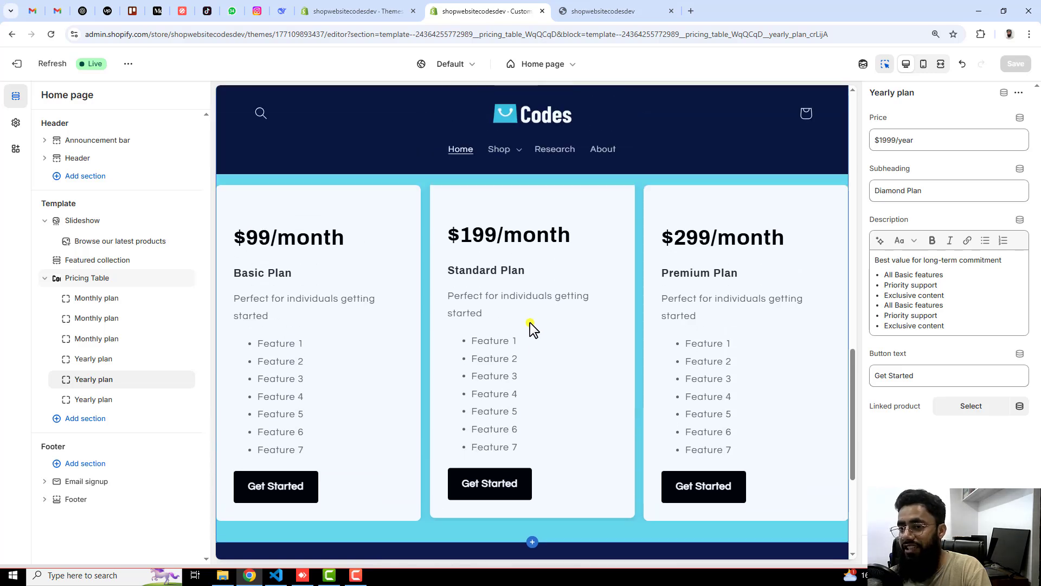
scroll("up", 3)
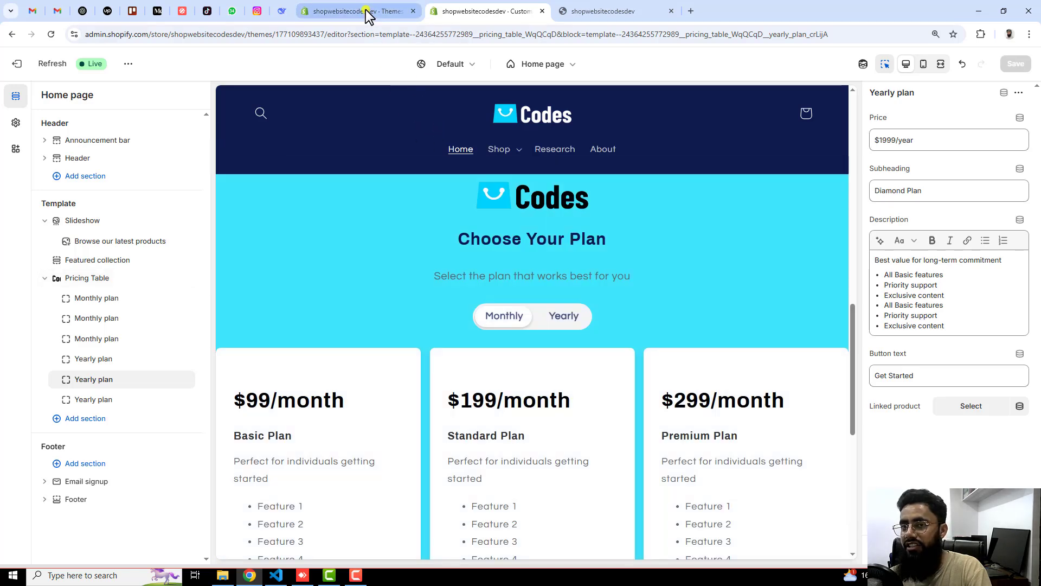
left_click(357, 11)
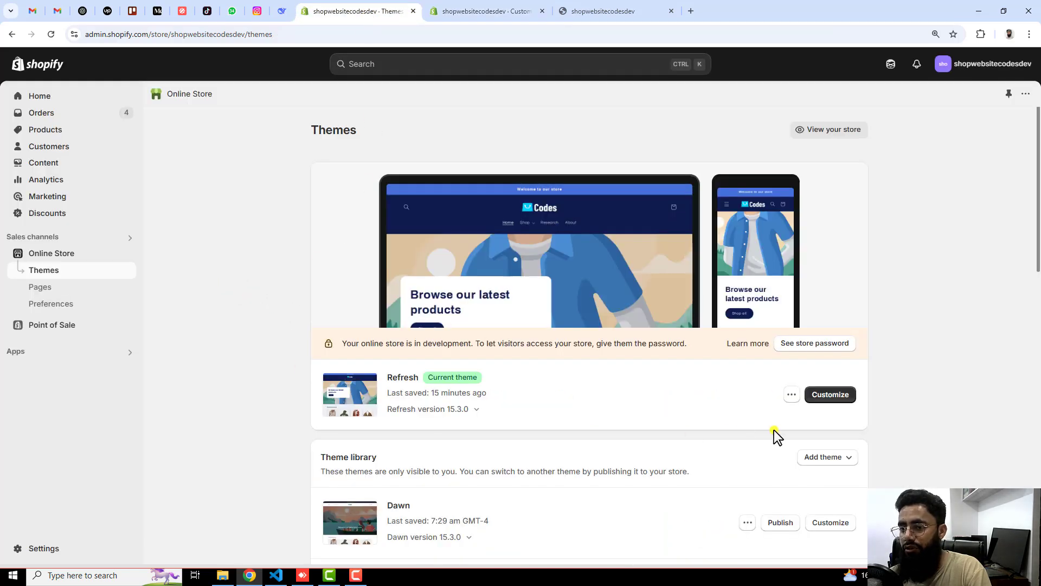
mouse_move(391, 392)
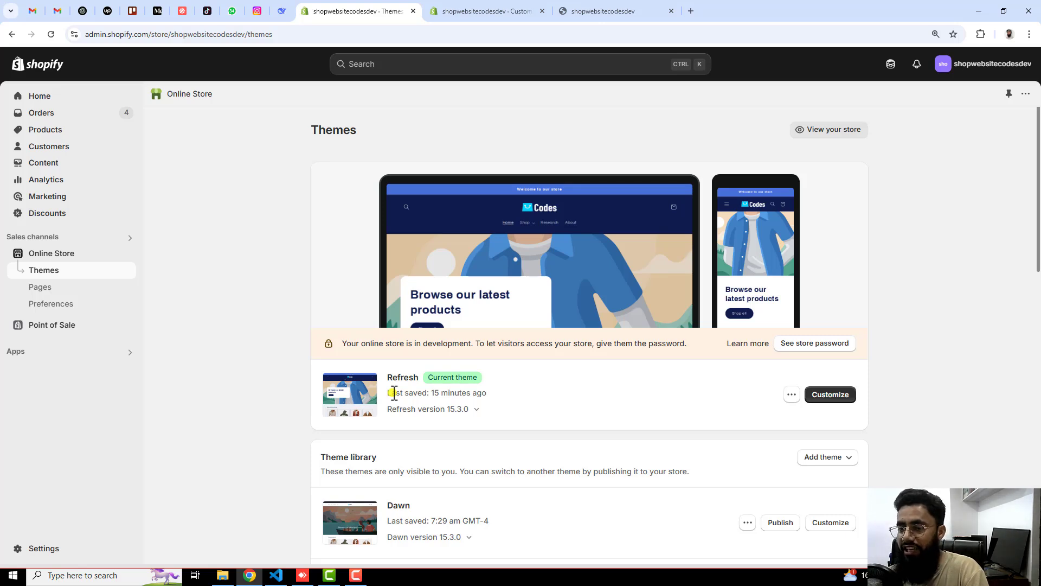
mouse_move(792, 394)
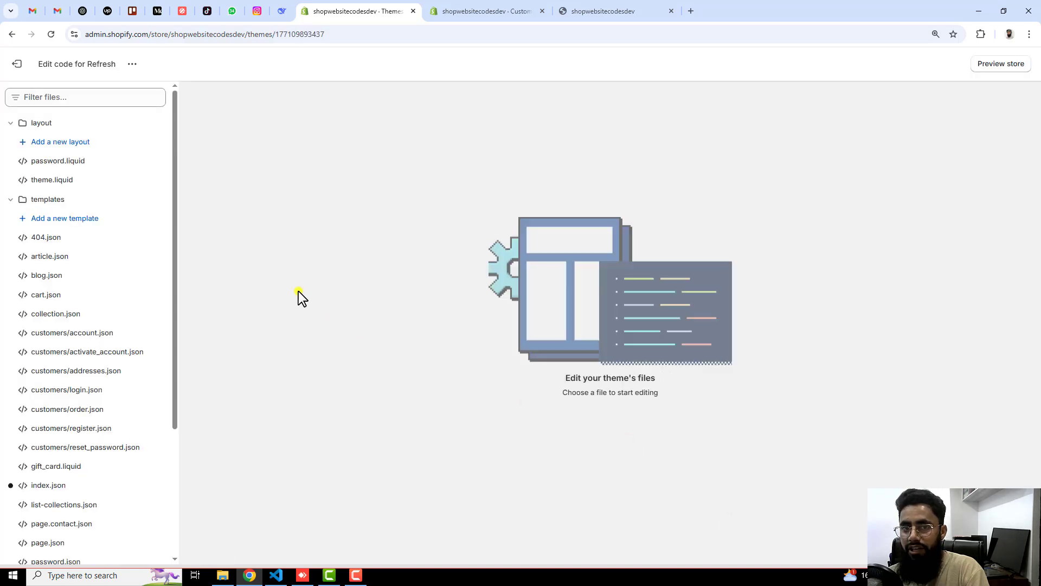
Filter theme files for 'pri', delete sections/pricing-table.liquid and exit to the Themes page.
left_click(41, 123)
type("p")
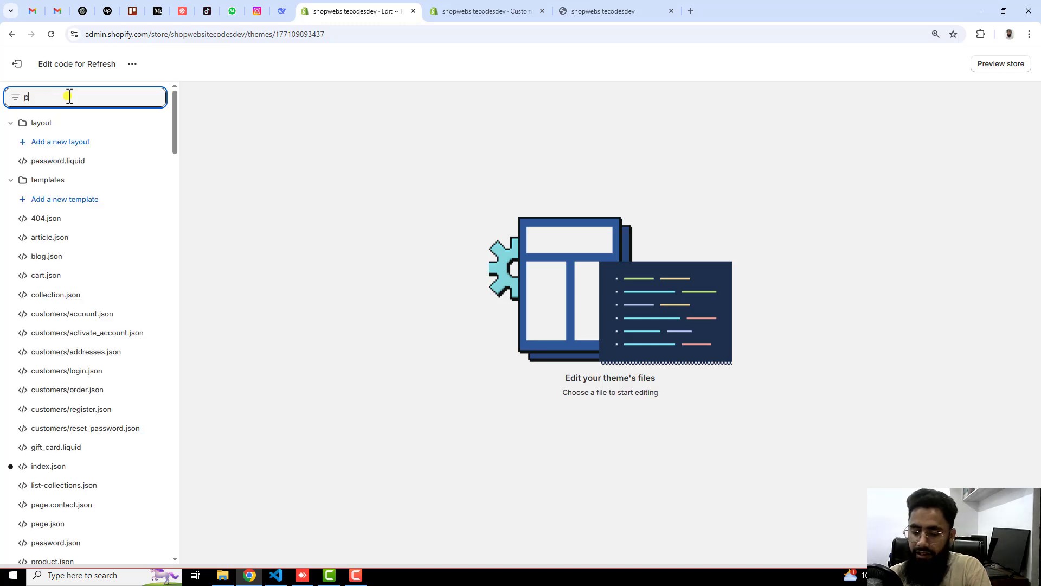
type("ri")
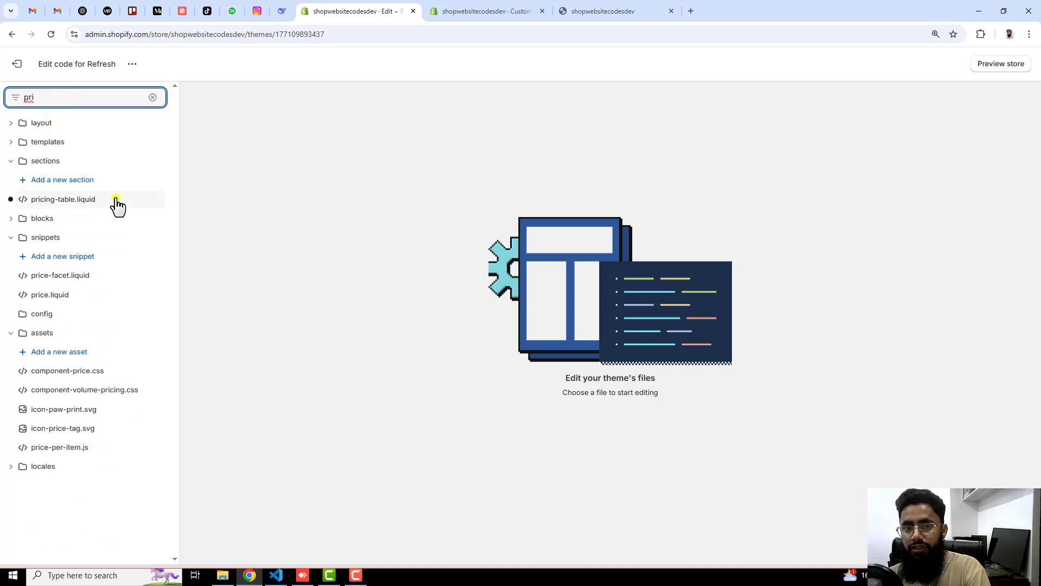
left_click(63, 199)
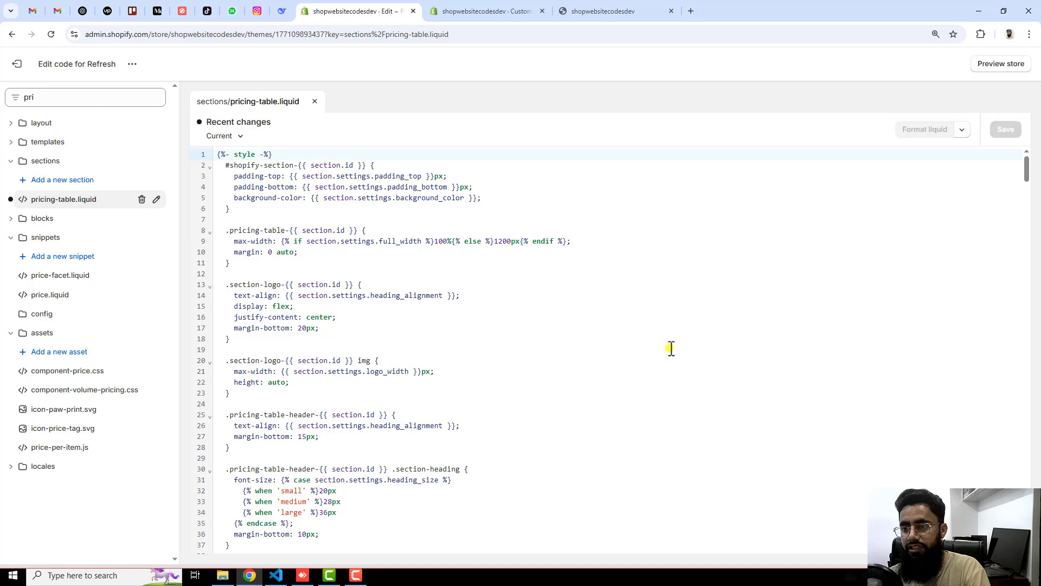
left_click(141, 200)
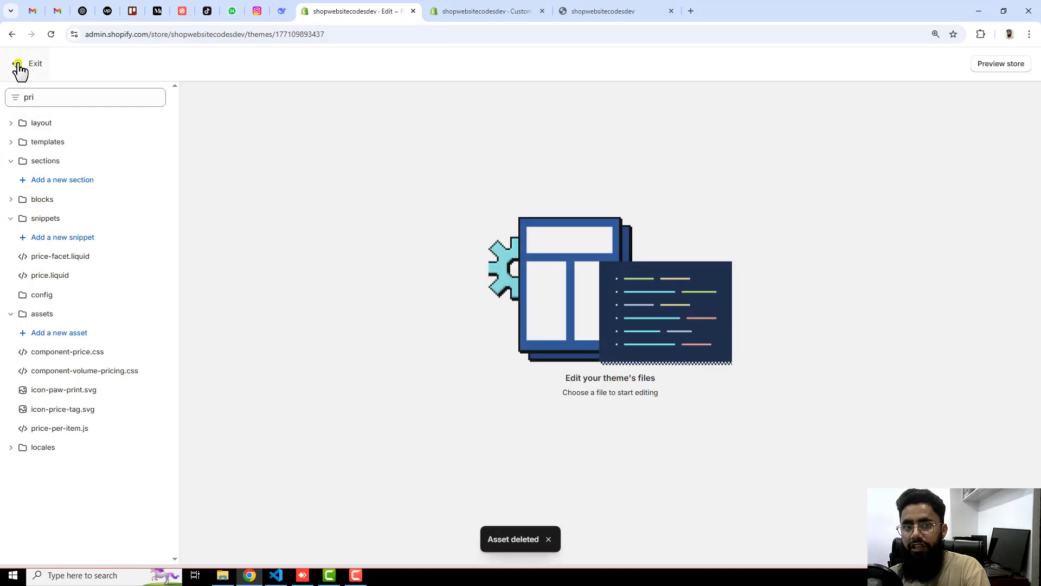
left_click(35, 63)
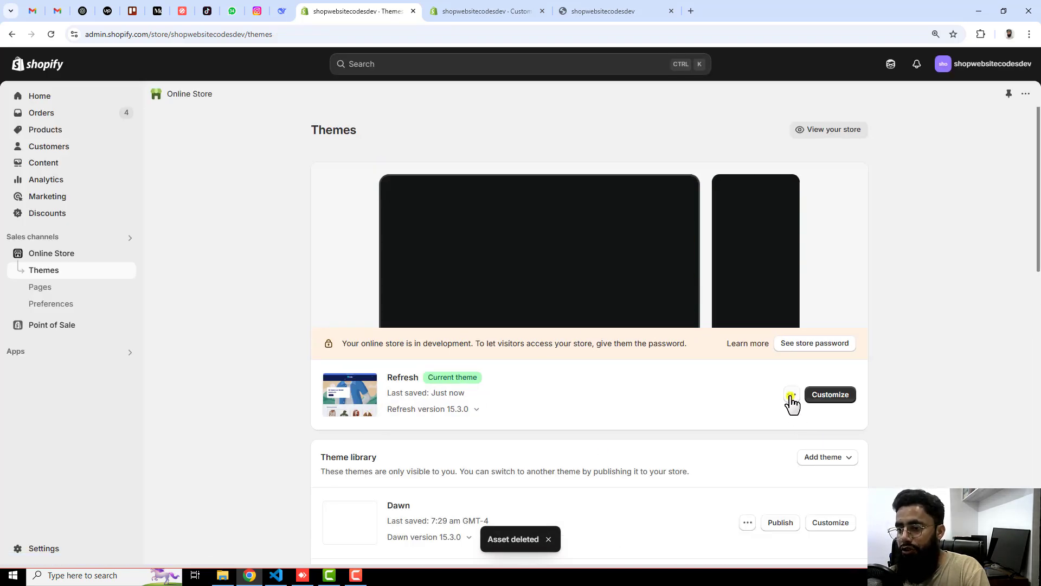
Reopen the Refresh theme's code editor via Edit code and collapse the layout and templates folders.
left_click(790, 395)
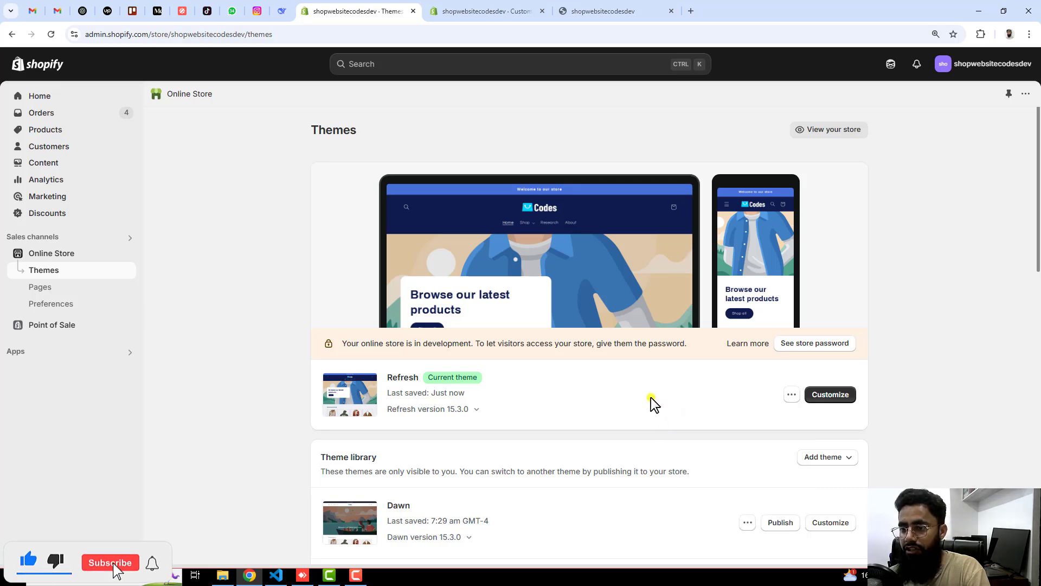
left_click(792, 394)
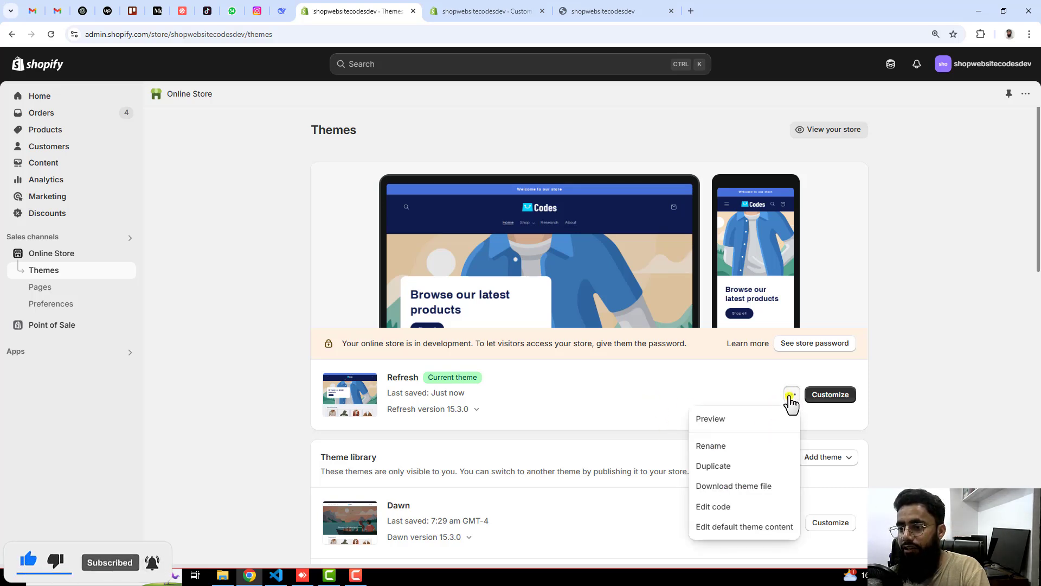
left_click(713, 506)
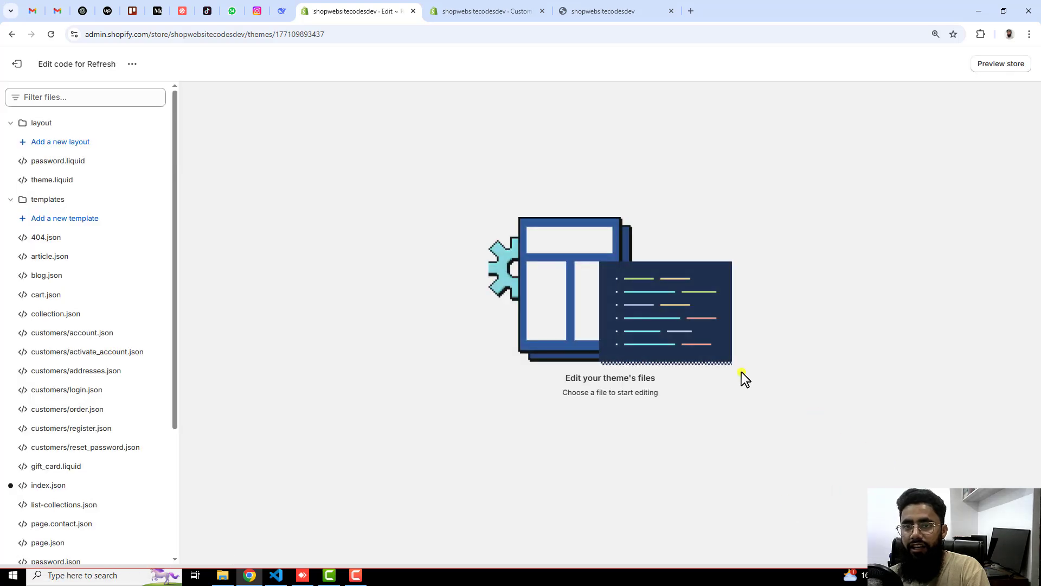
left_click(42, 123)
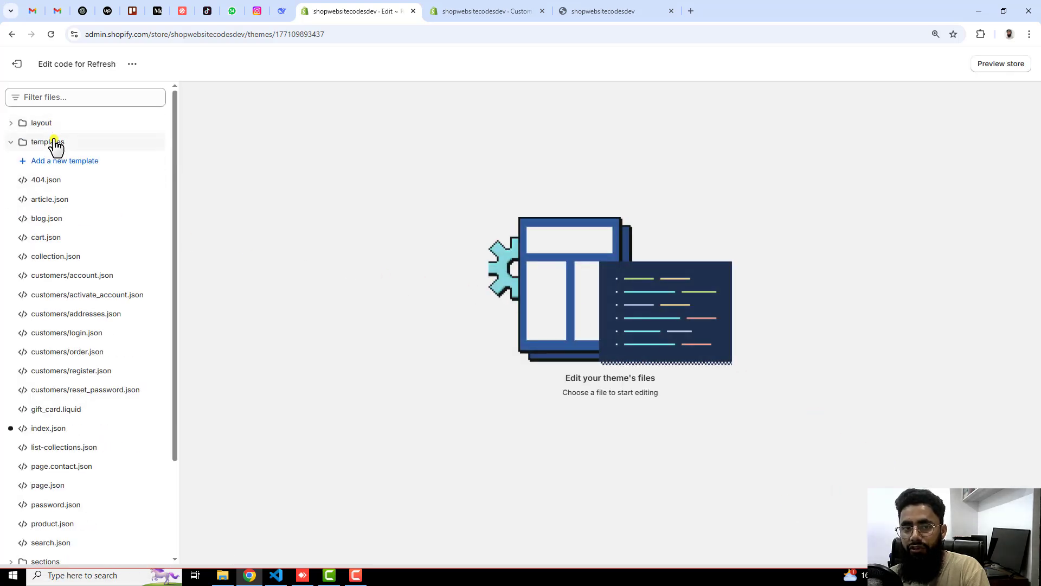
left_click(47, 141)
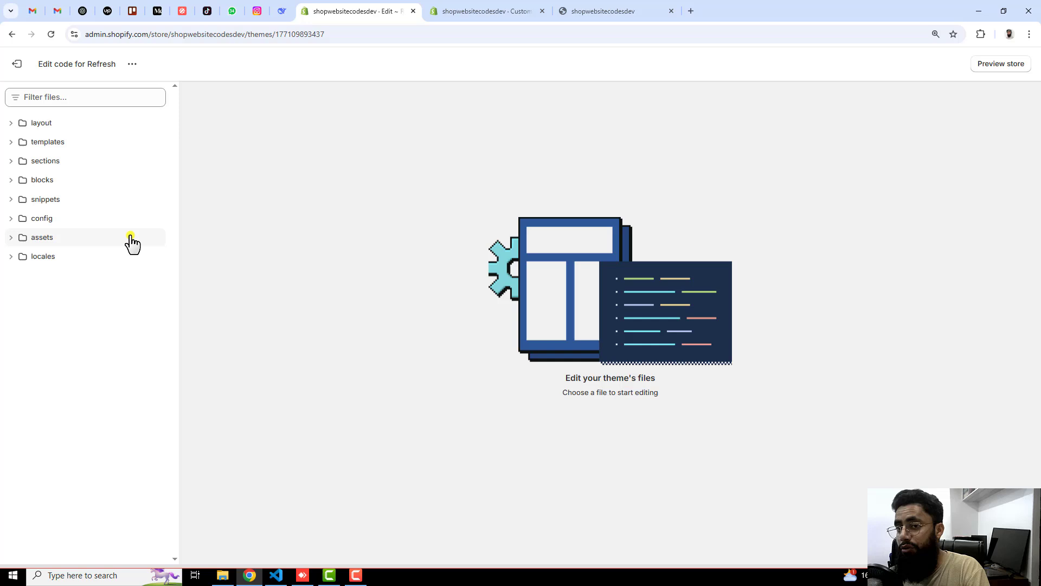
Confirm the customizer and live storefront no longer show a pricing table, returning to the code editor.
left_click(488, 11)
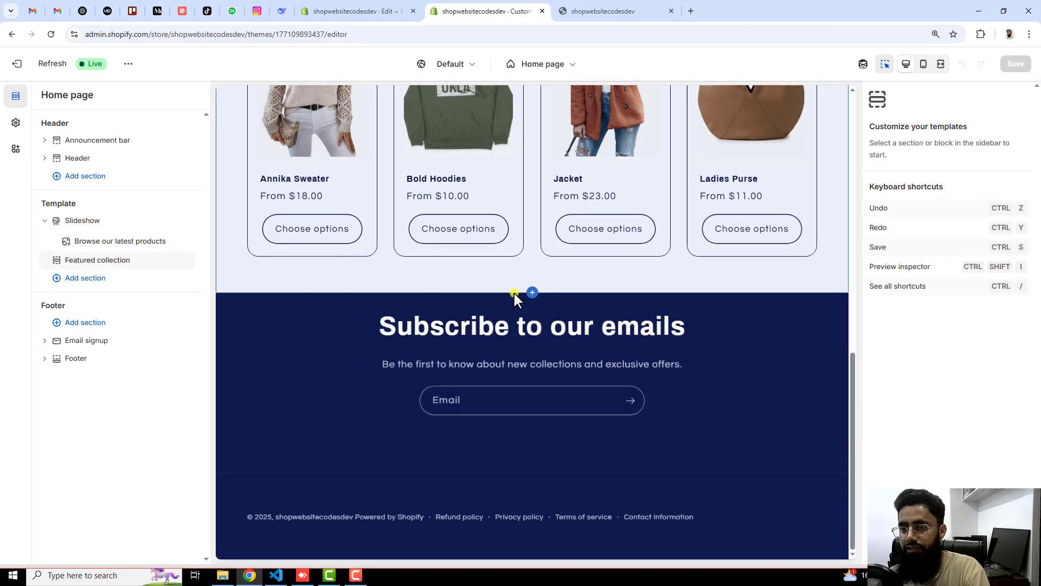
left_click(610, 11)
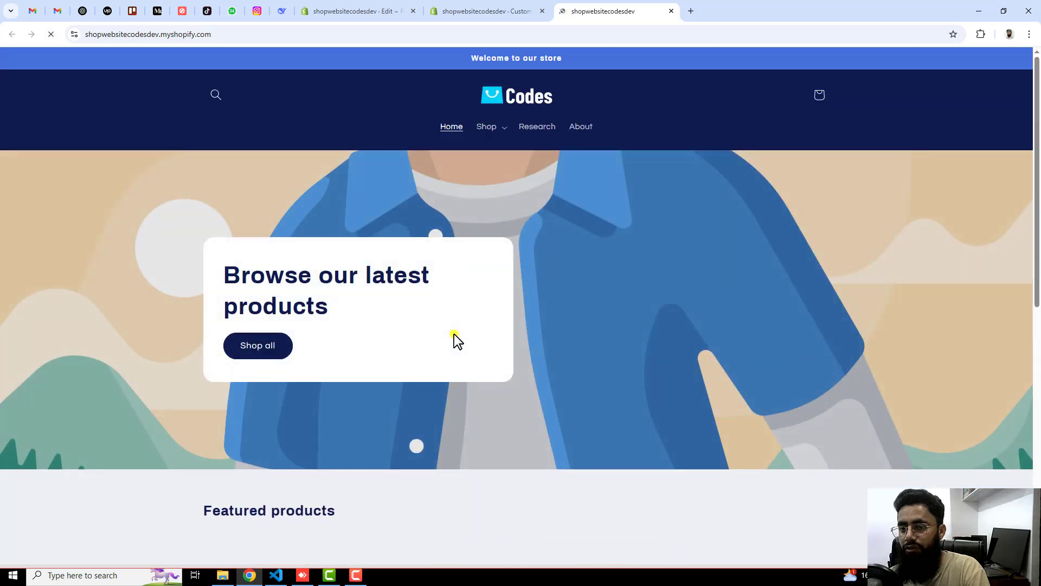
scroll("down", 3)
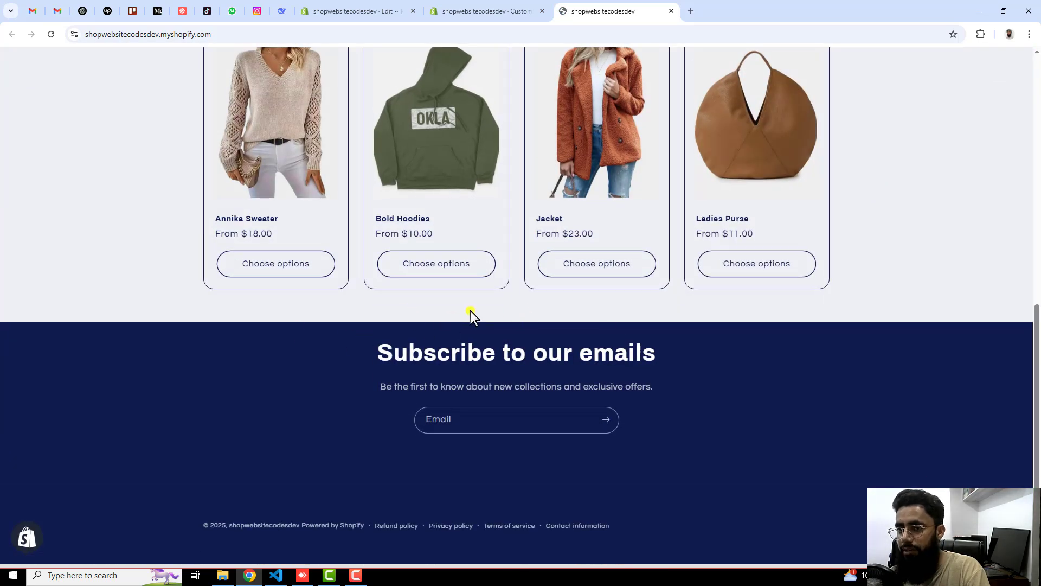
left_click(356, 11)
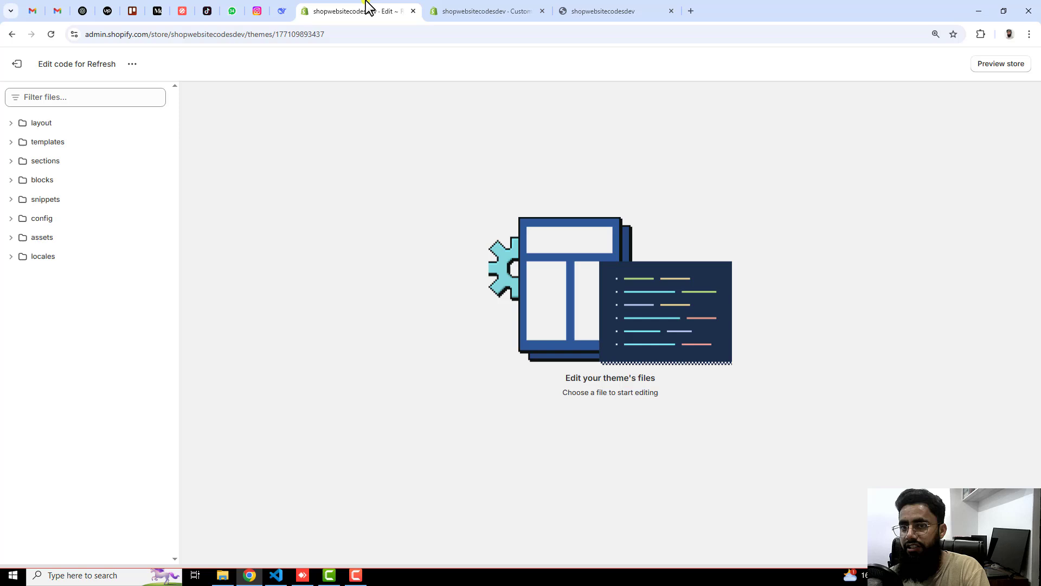
mouse_move(46, 161)
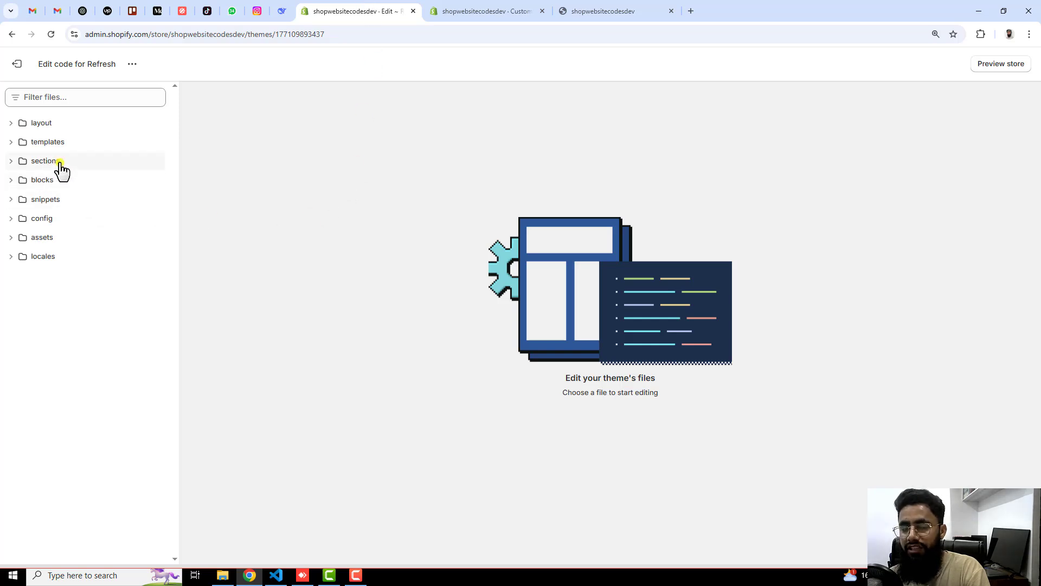
Create a new empty Liquid section file named pricing-table in the theme's sections folder.
left_click(44, 161)
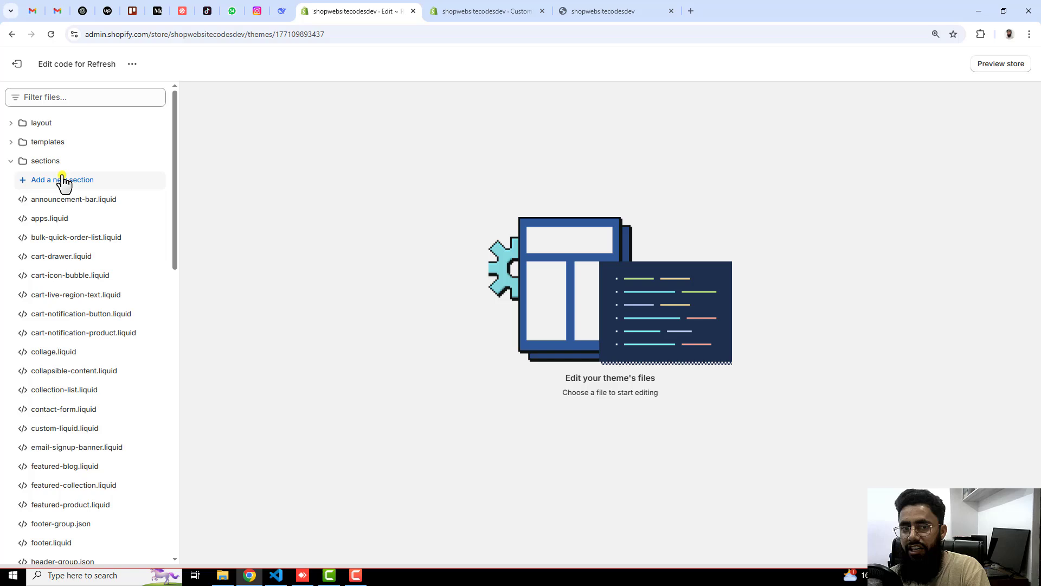
left_click(62, 179)
type("pro")
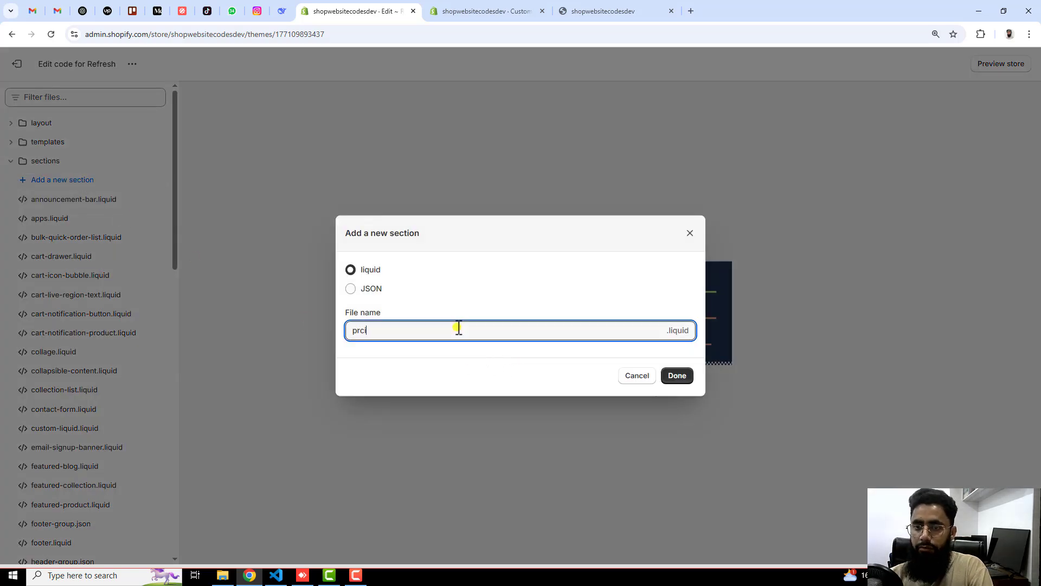
type("icing")
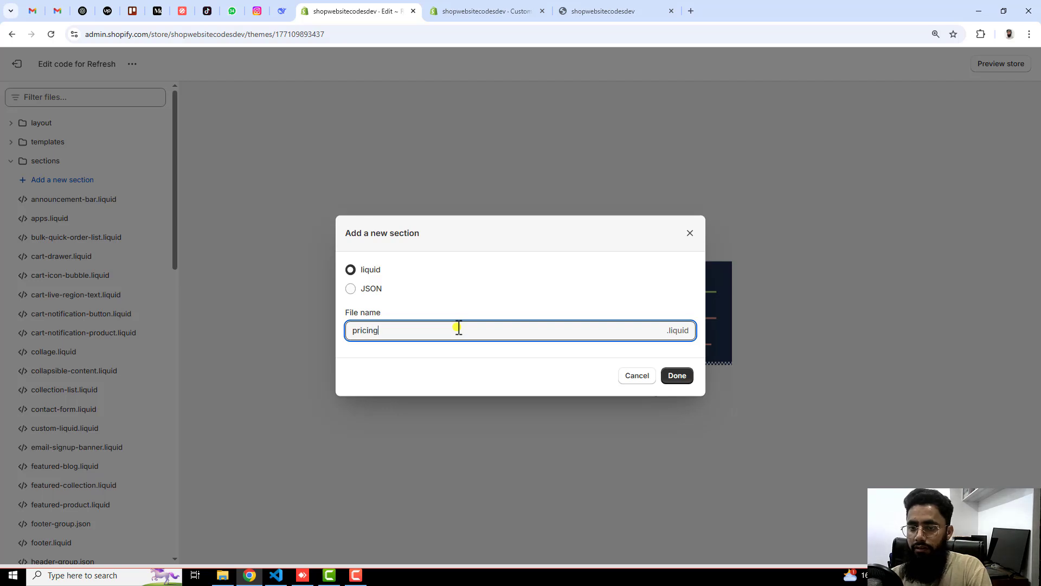
type("-table")
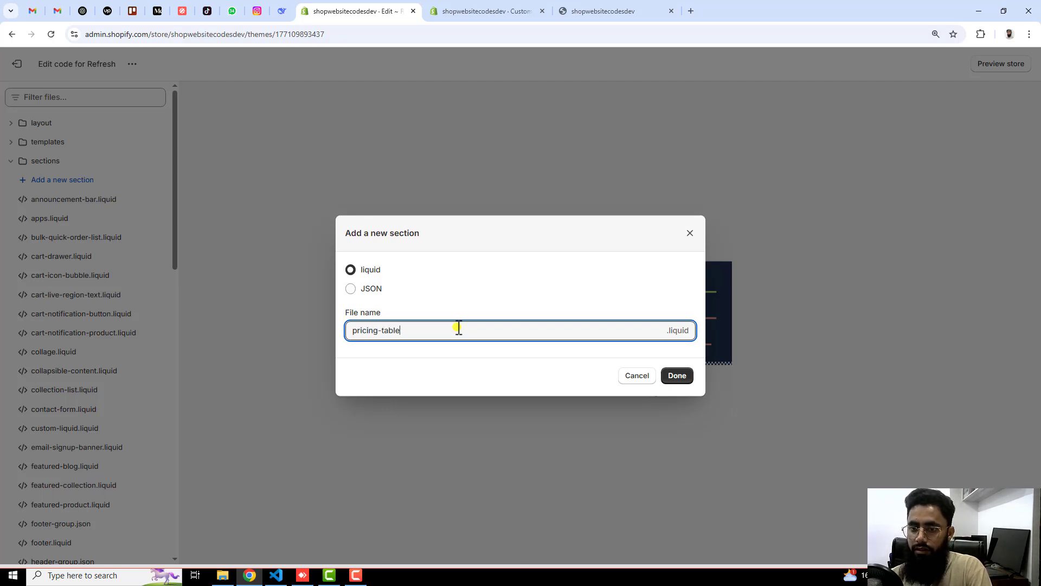
left_click(676, 376)
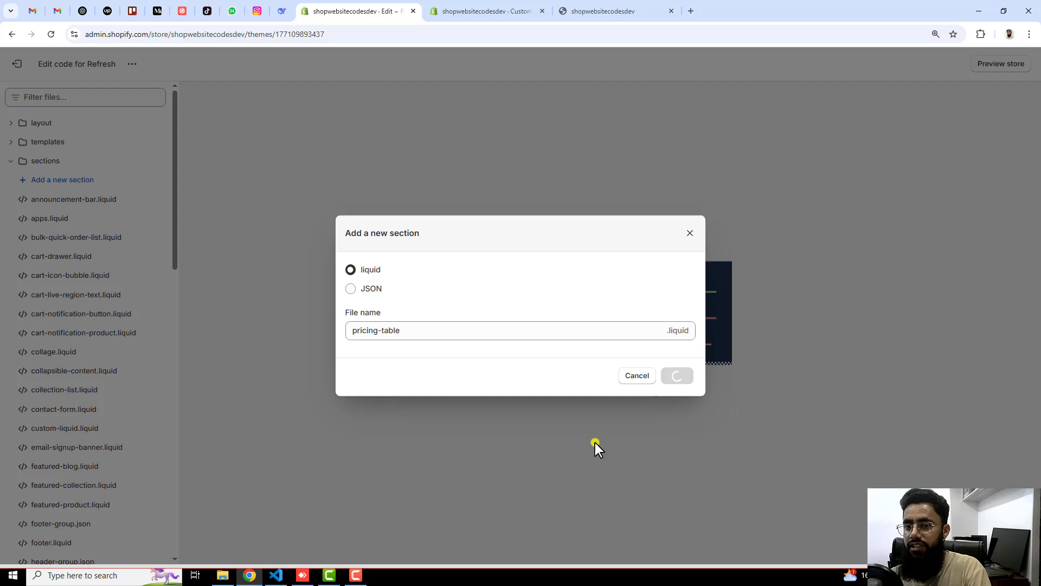
left_click(677, 375)
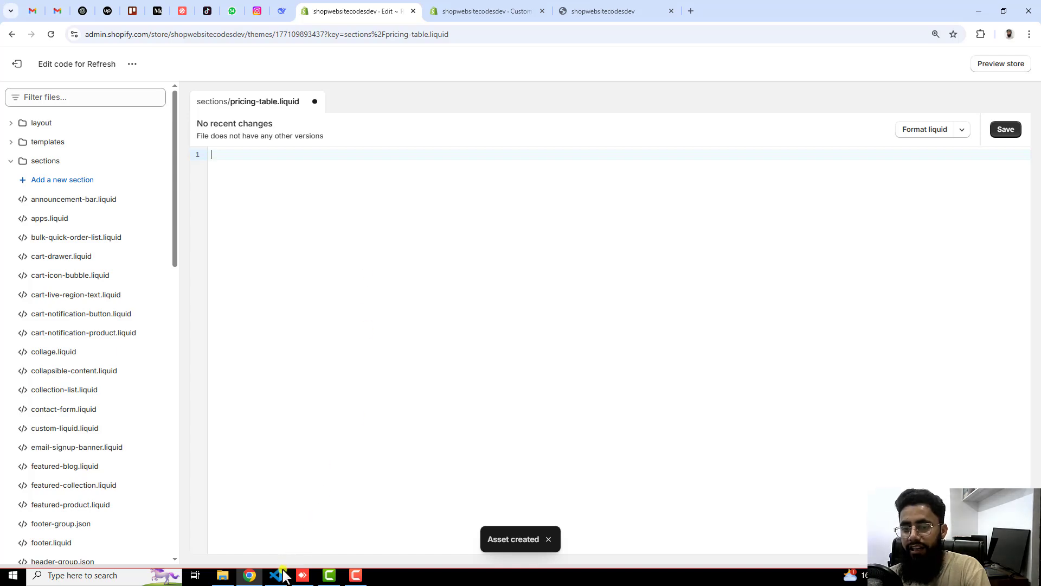
mouse_move(301, 574)
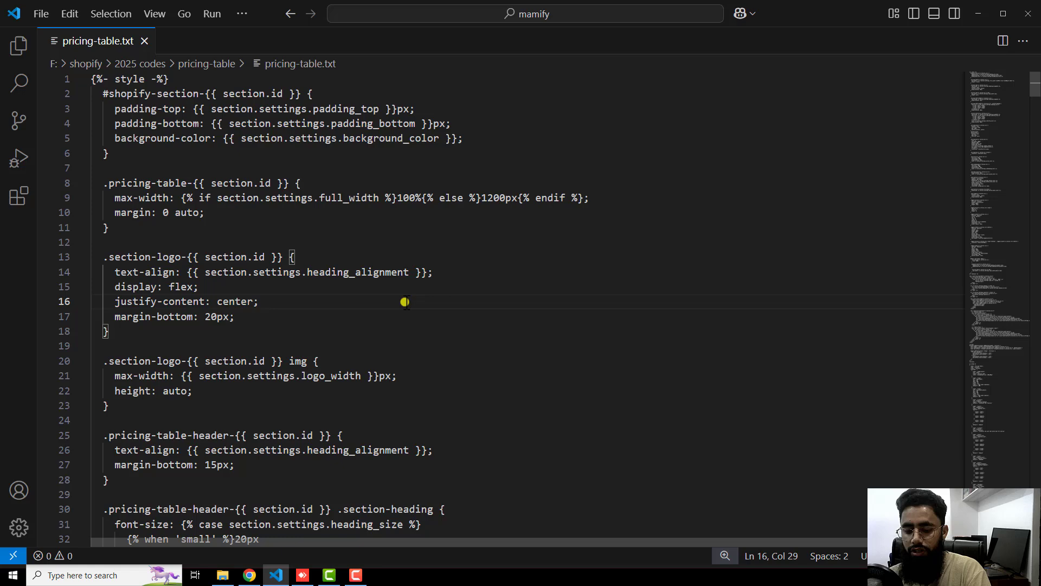
Copy all pricing table code from VS Code into pricing-table.liquid and save the 575-line file.
key("ctrl+a")
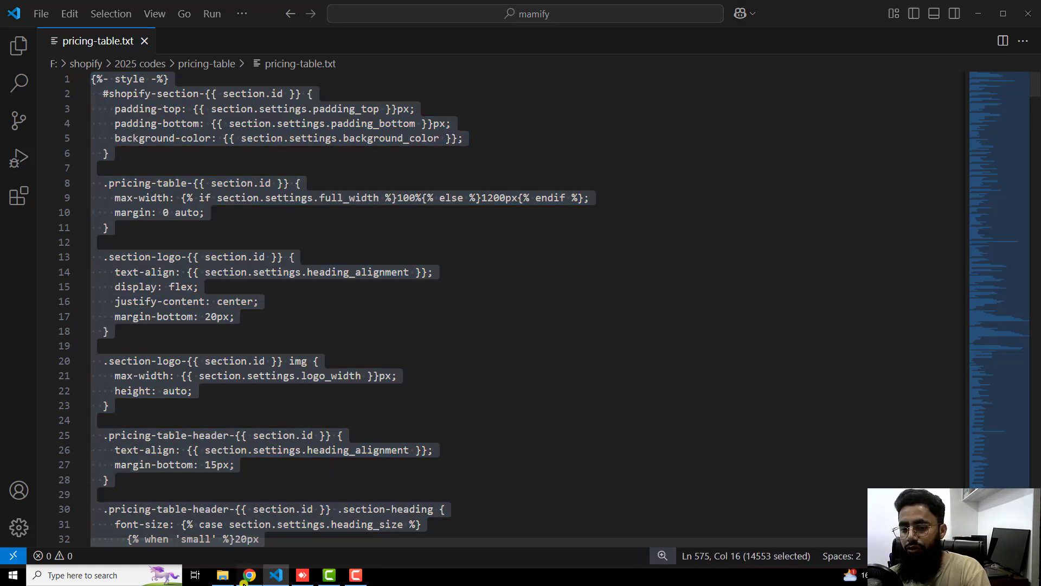
left_click(247, 575)
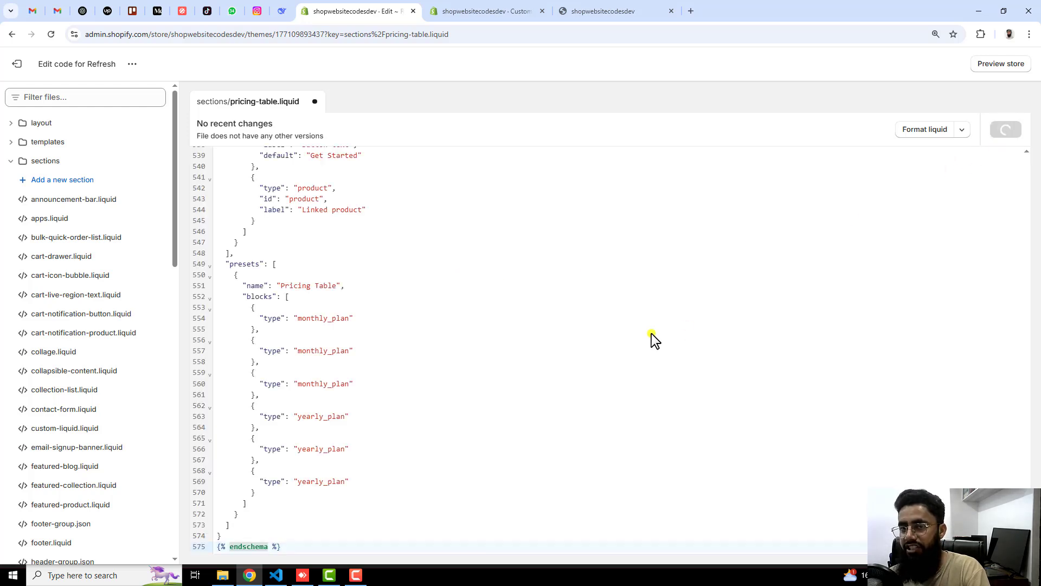
key("ctrl+s")
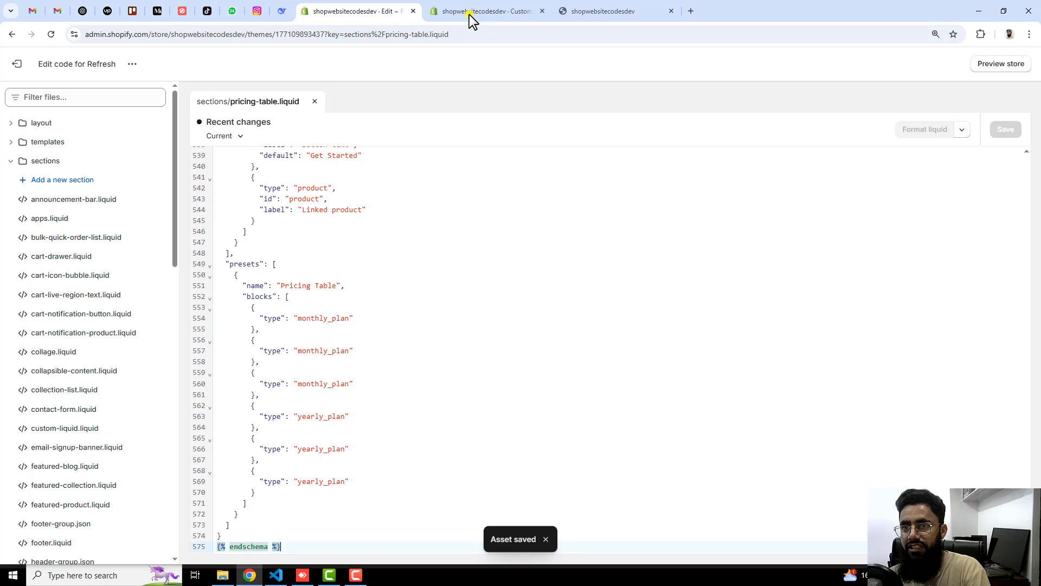
Remove the Pricing Table section from the home page template and save, leaving Slideshow and Featured collection.
left_click(488, 11)
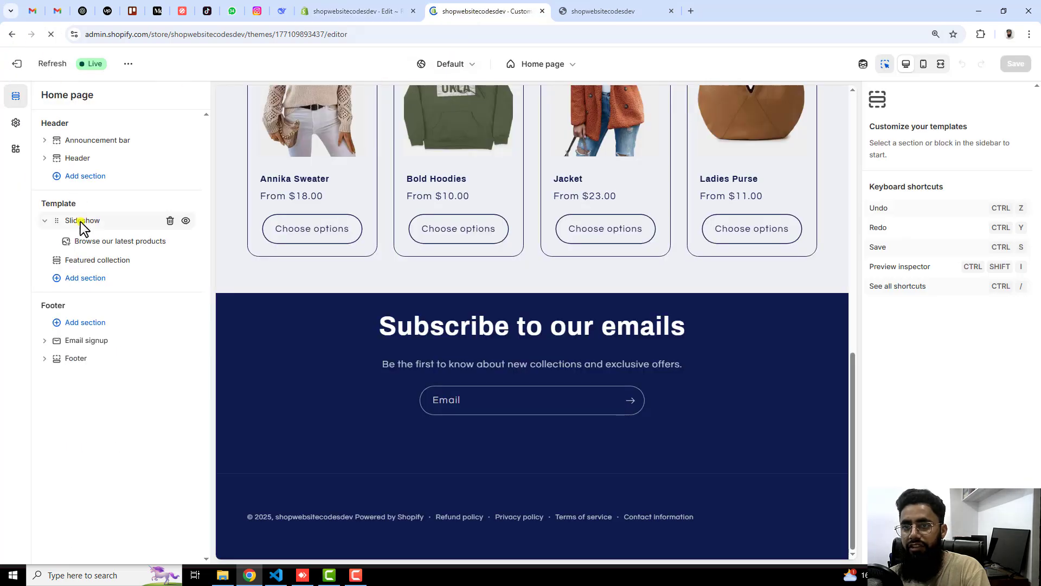
left_click(52, 63)
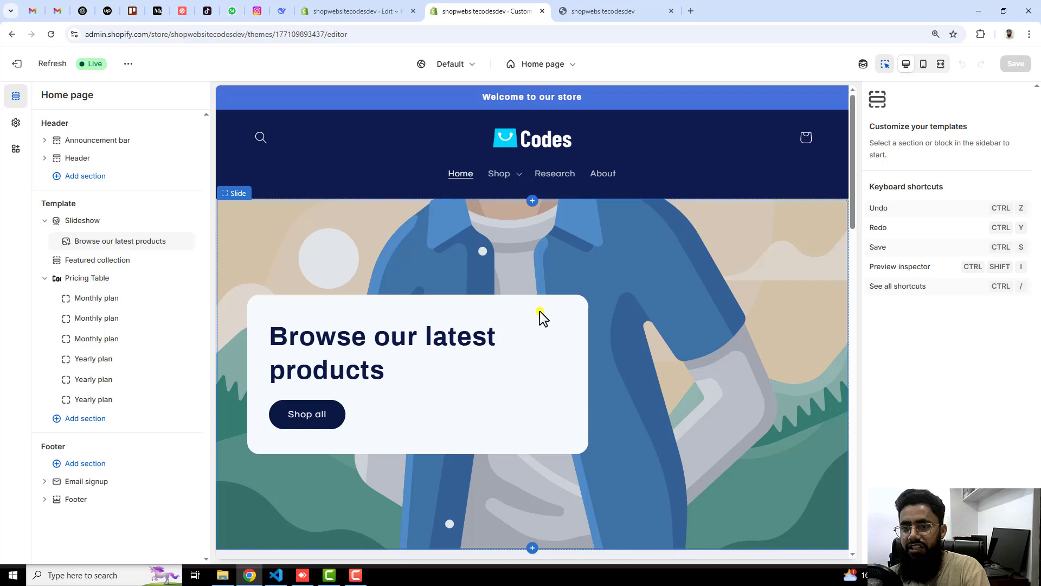
left_click(87, 278)
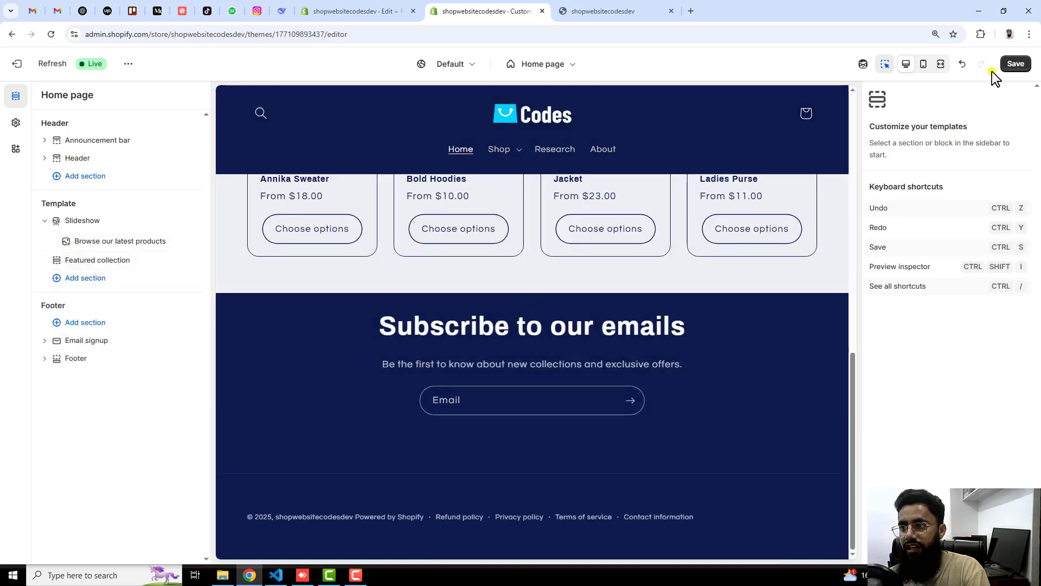
left_click(1015, 64)
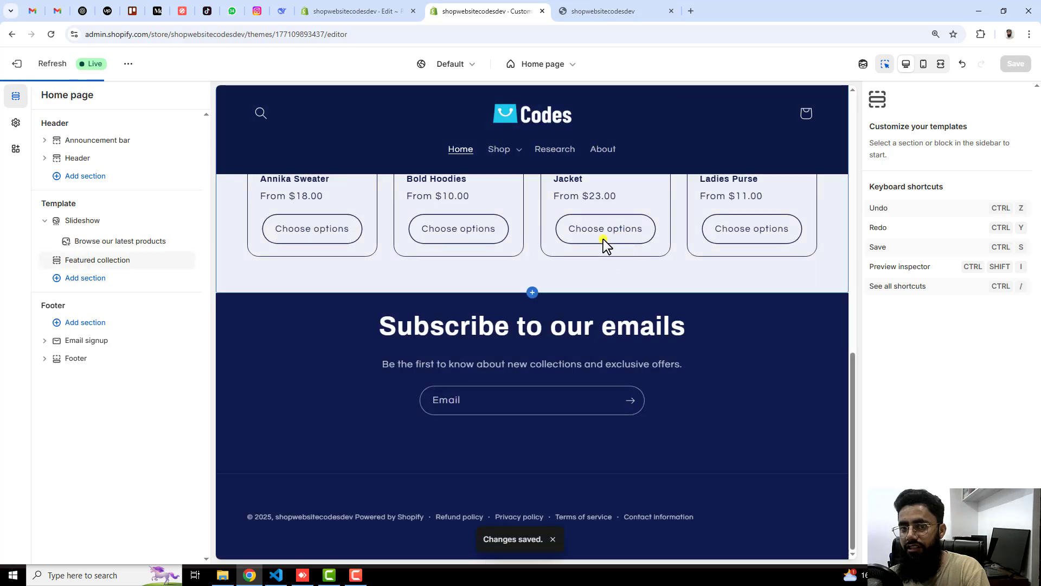
scroll("up", 3)
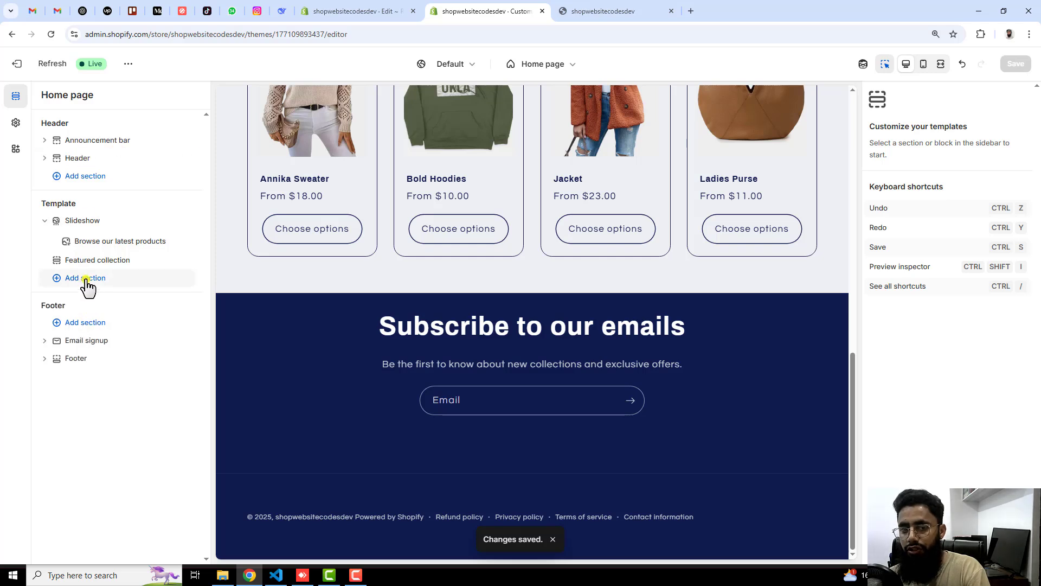
Add a fresh Pricing Table section to the home page template via a 'pri' search.
left_click(84, 278)
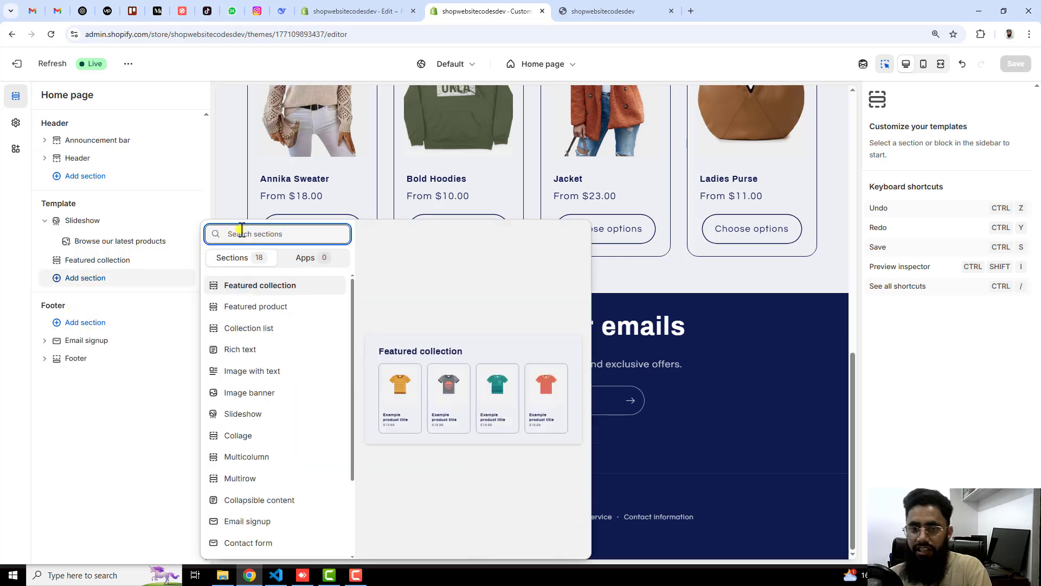
type("pric")
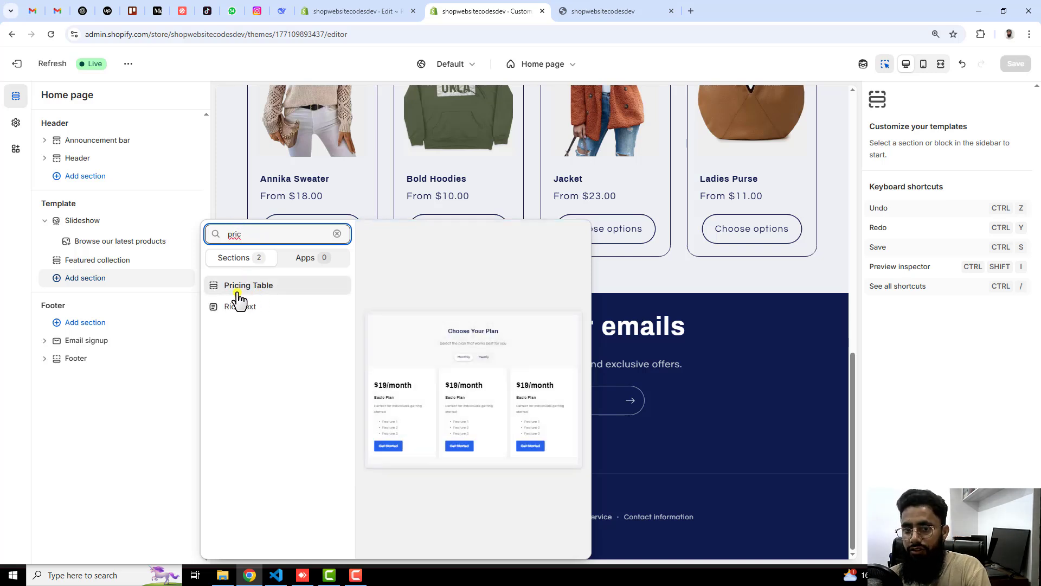
left_click(249, 285)
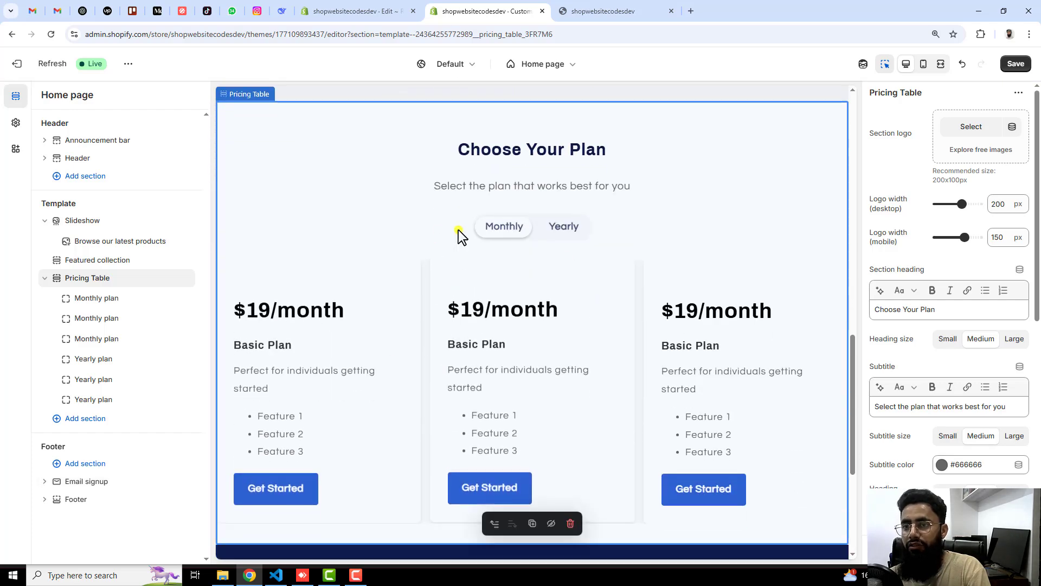
mouse_move(427, 296)
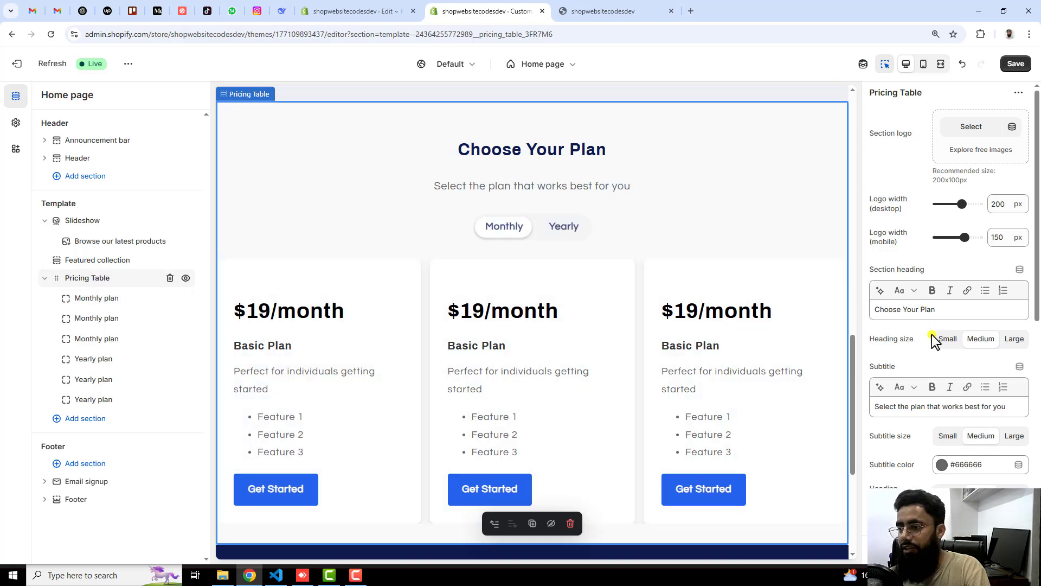
Change the Pricing Table section's background colour to cyan #03FCE3.
scroll("down", 3)
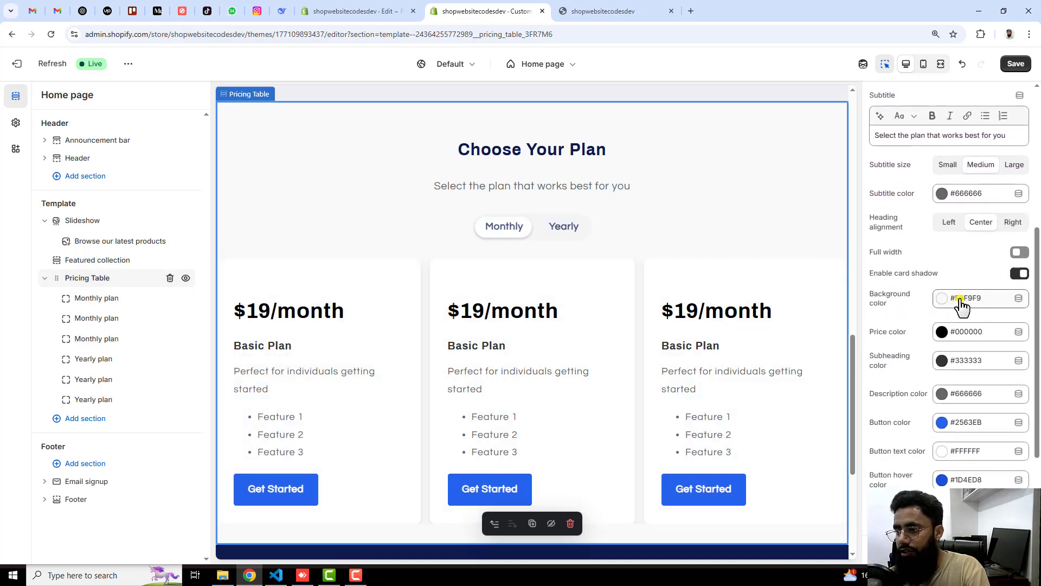
left_click(941, 298)
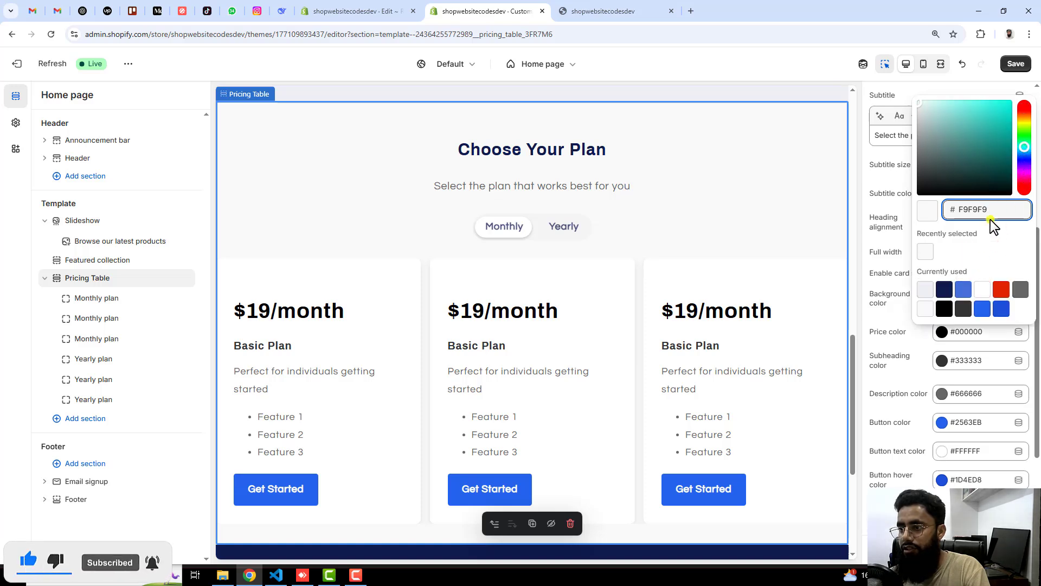
left_click(1014, 109)
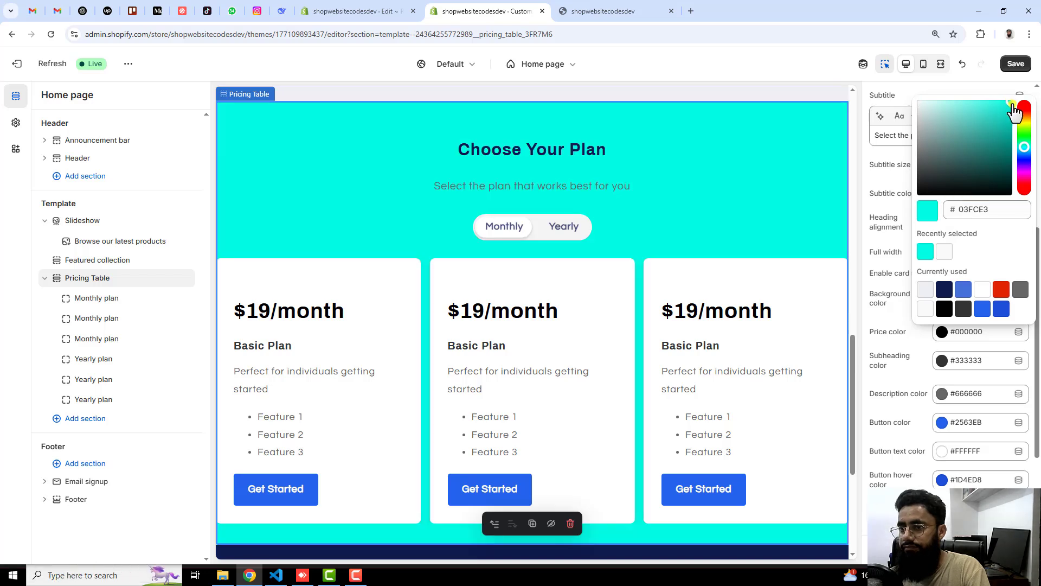
mouse_move(862, 425)
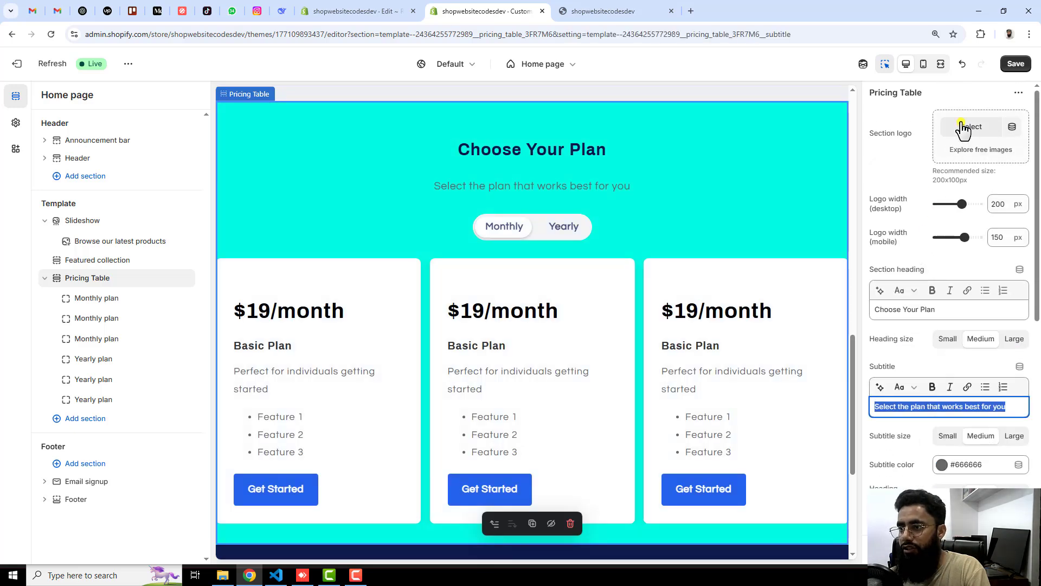
Set the section logo to the Codes PNG image found with a 'shop' search.
left_click(970, 127)
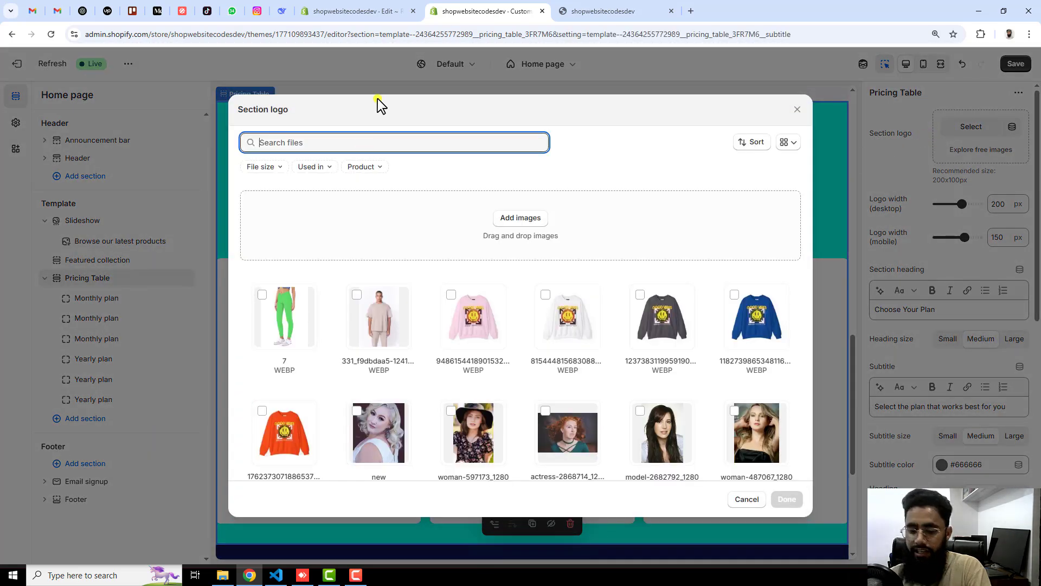
type("shop")
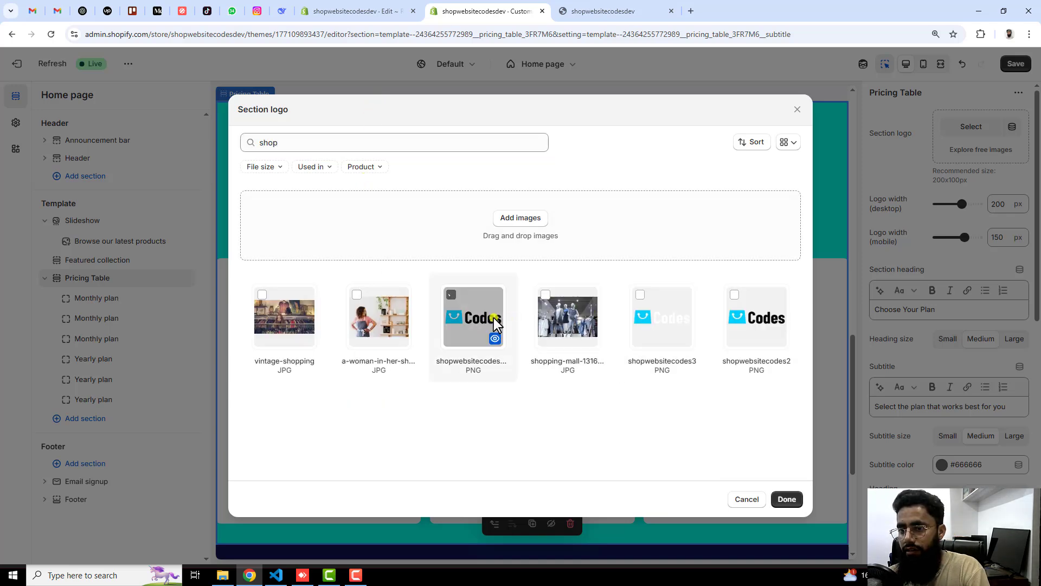
left_click(786, 499)
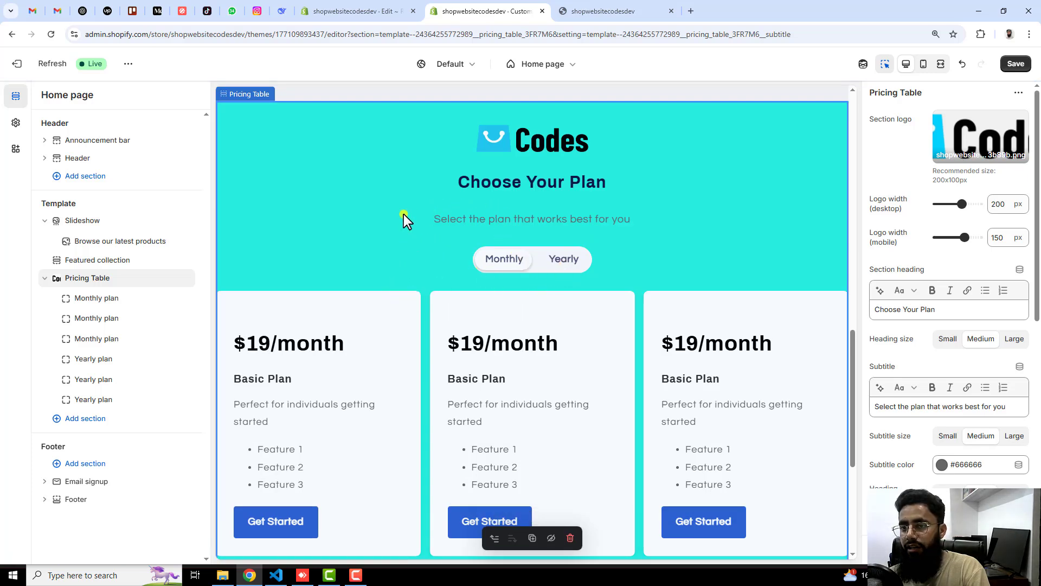
mouse_move(518, 225)
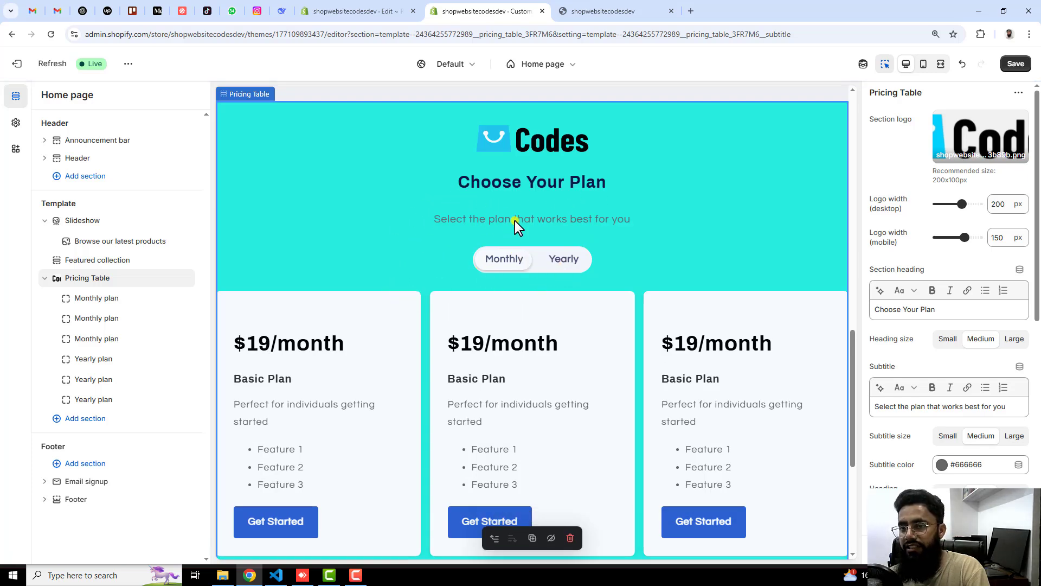
mouse_move(550, 294)
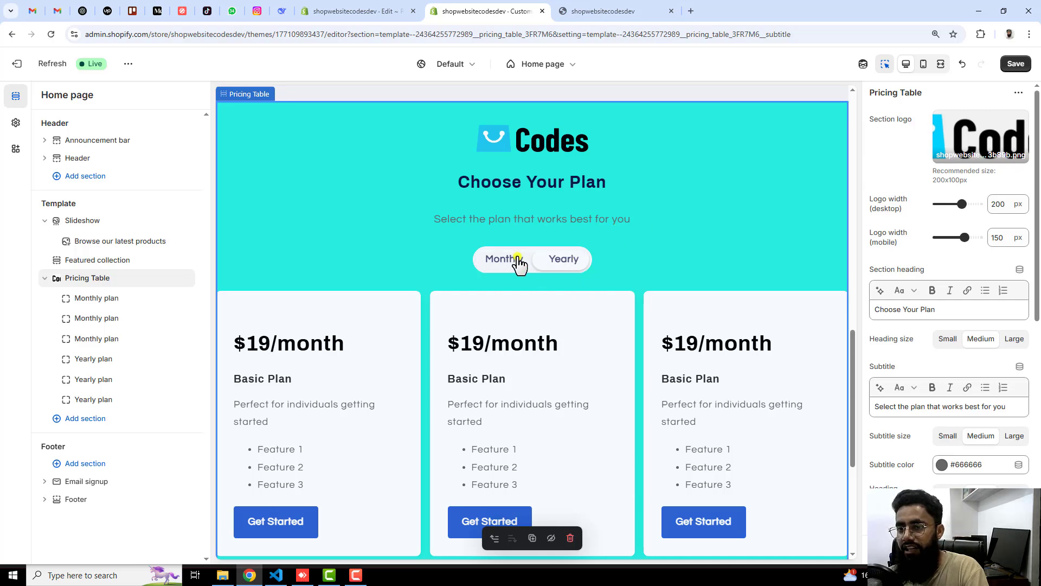
scroll("down", 3)
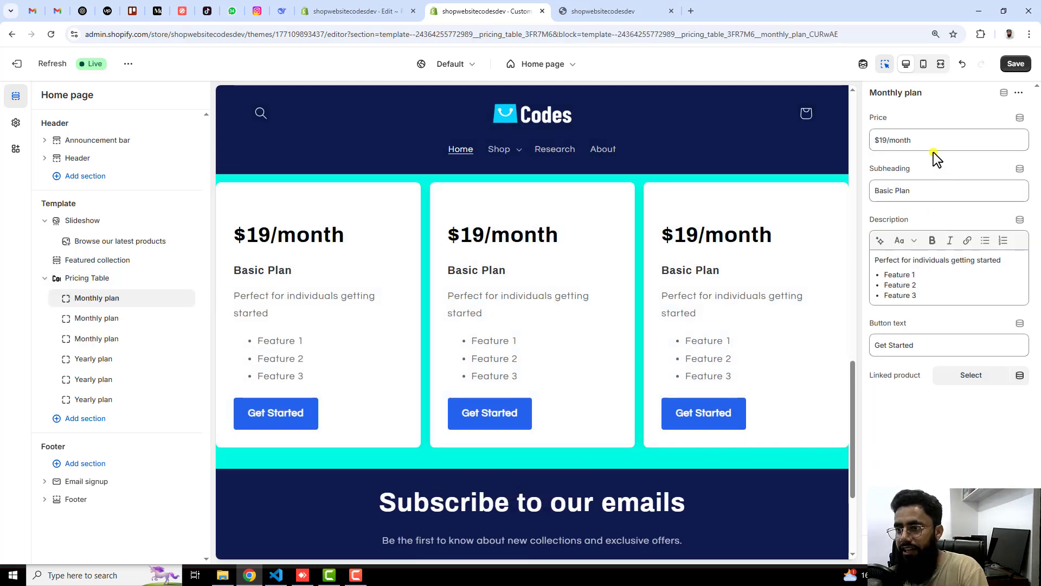
Set the second and third monthly plan prices to $199/month and $299/month.
left_click(96, 318)
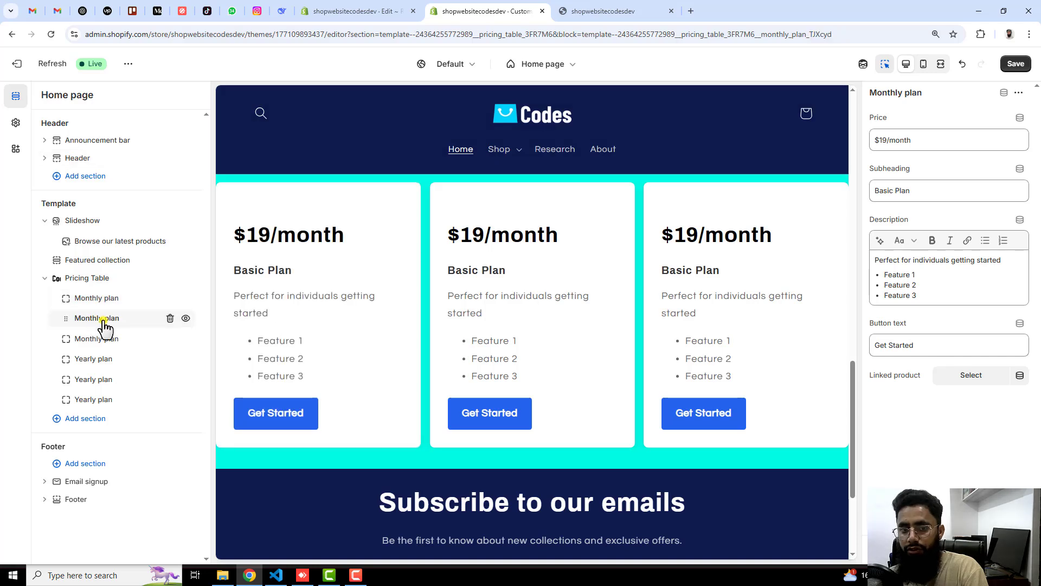
left_click(947, 140)
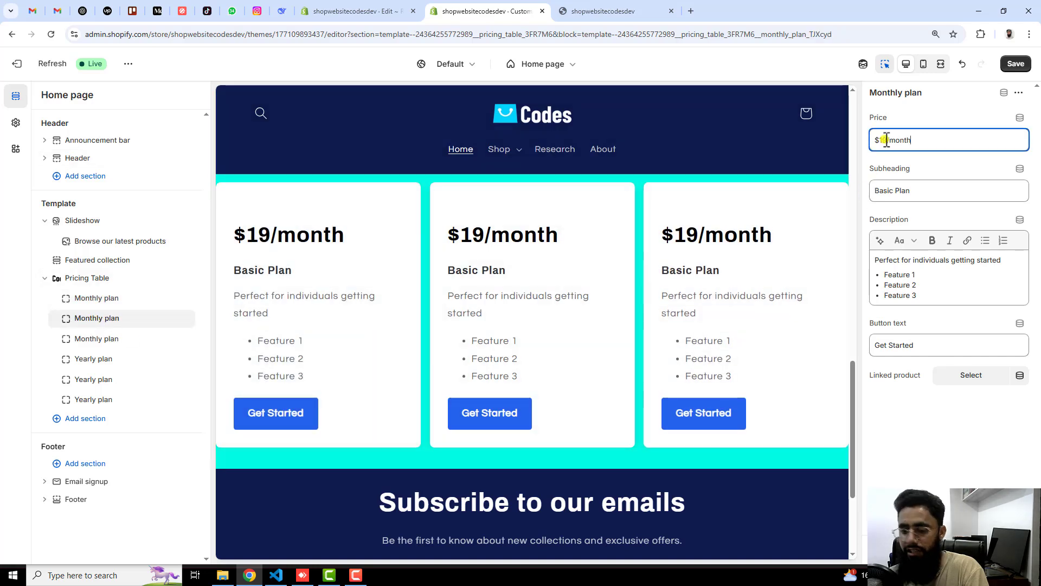
type("19")
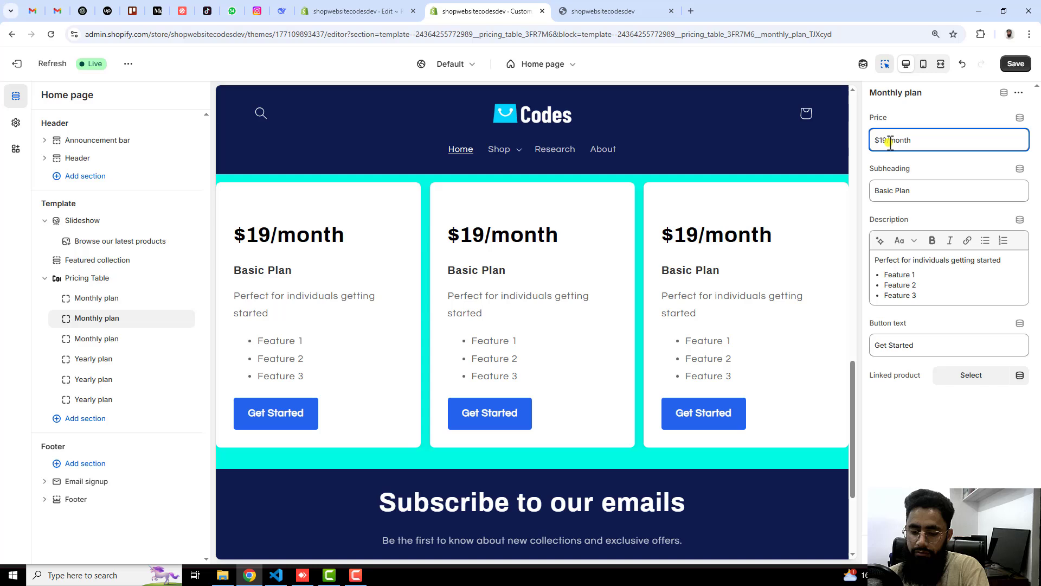
type("9")
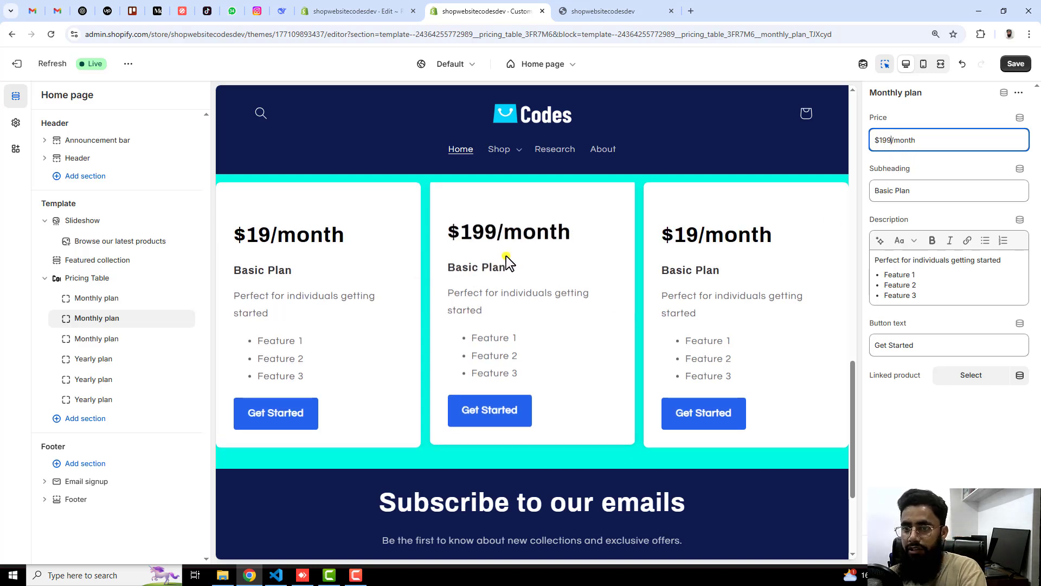
mouse_move(97, 339)
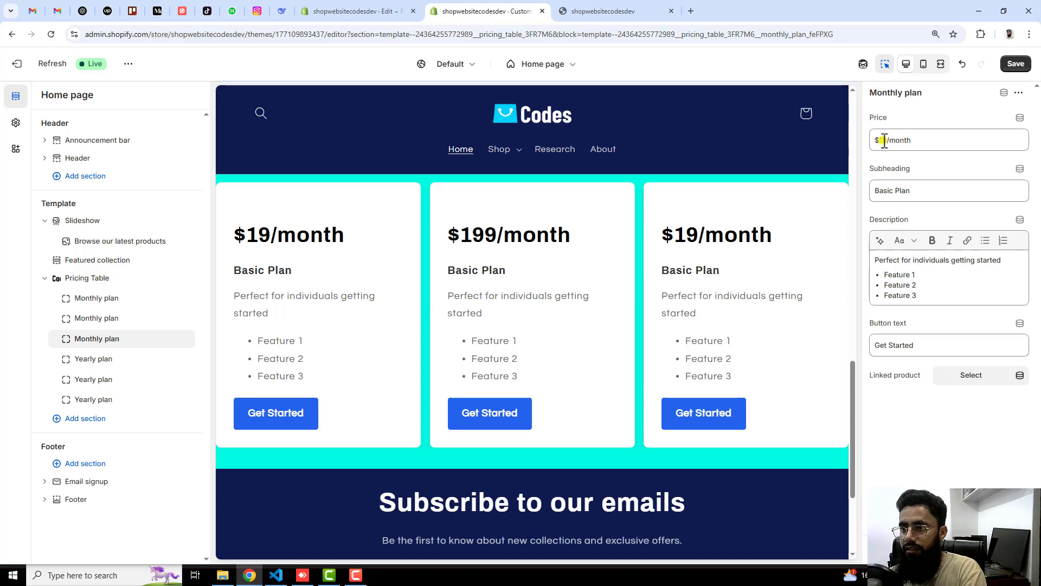
left_click(948, 140)
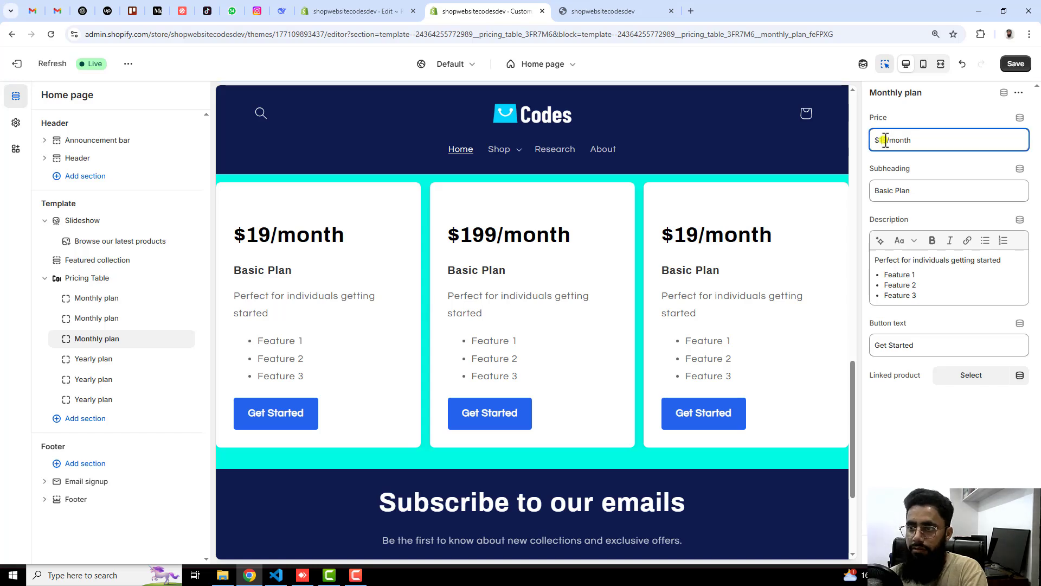
type("29")
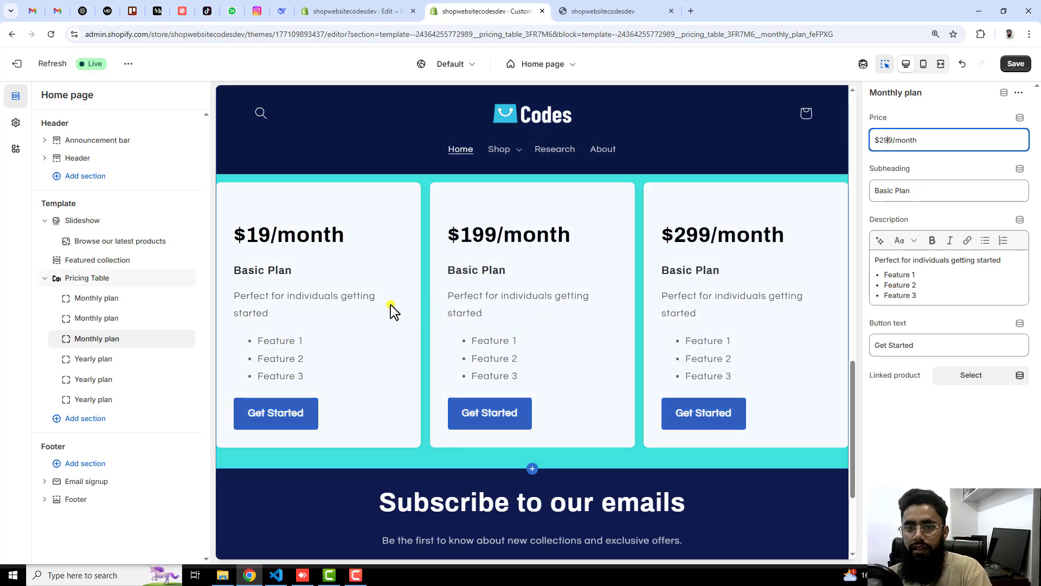
Rename the second and third plan subheadings to Standard Plan and Premium Plan.
left_click(97, 318)
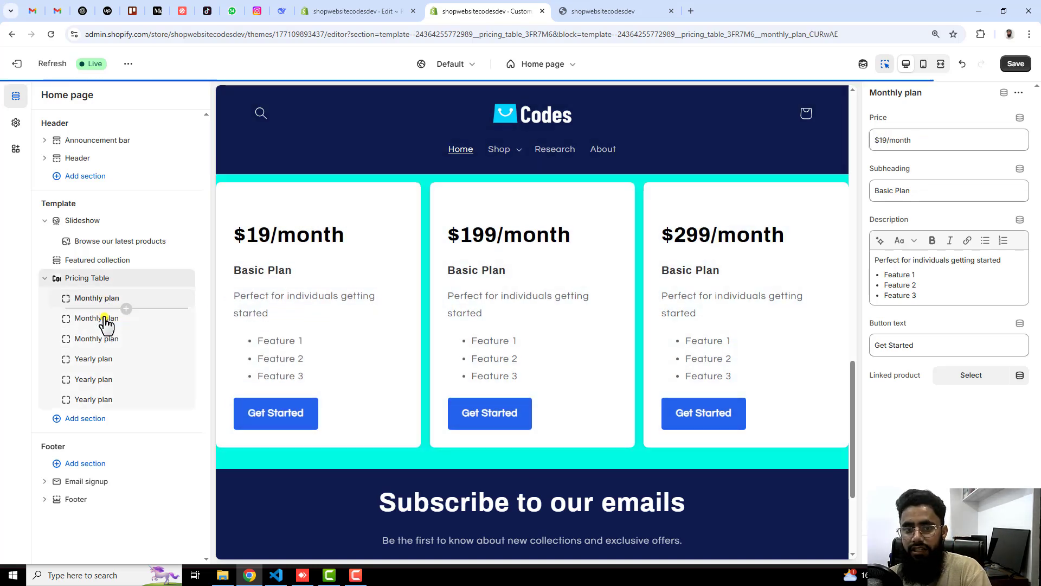
left_click(96, 317)
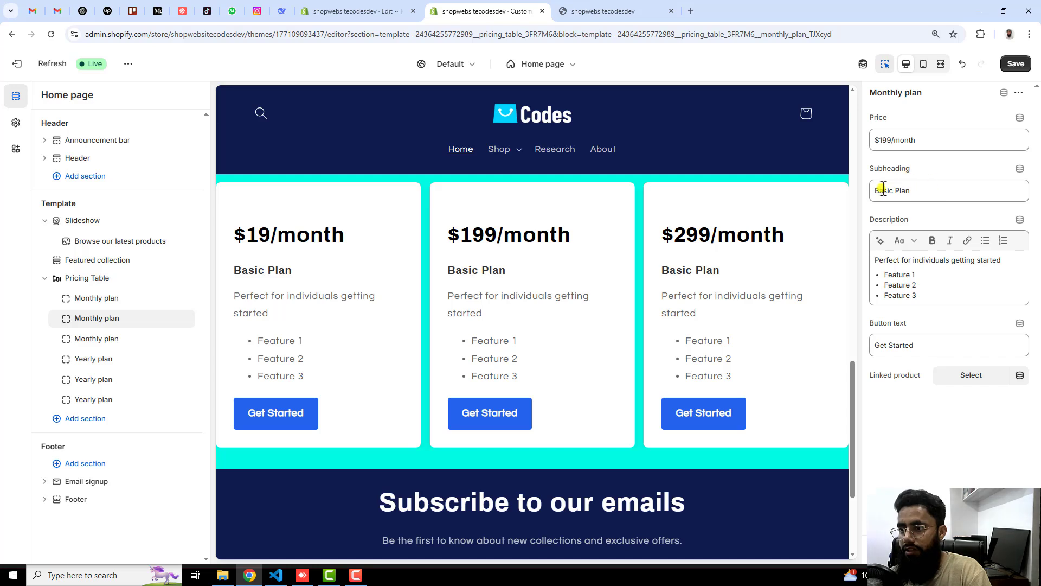
type("StandPlan")
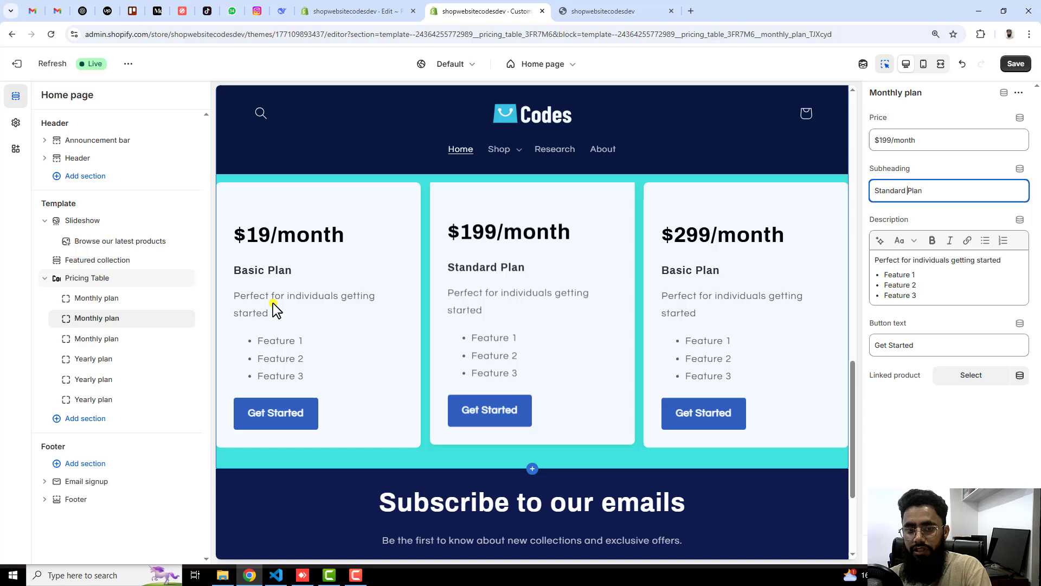
left_click(96, 339)
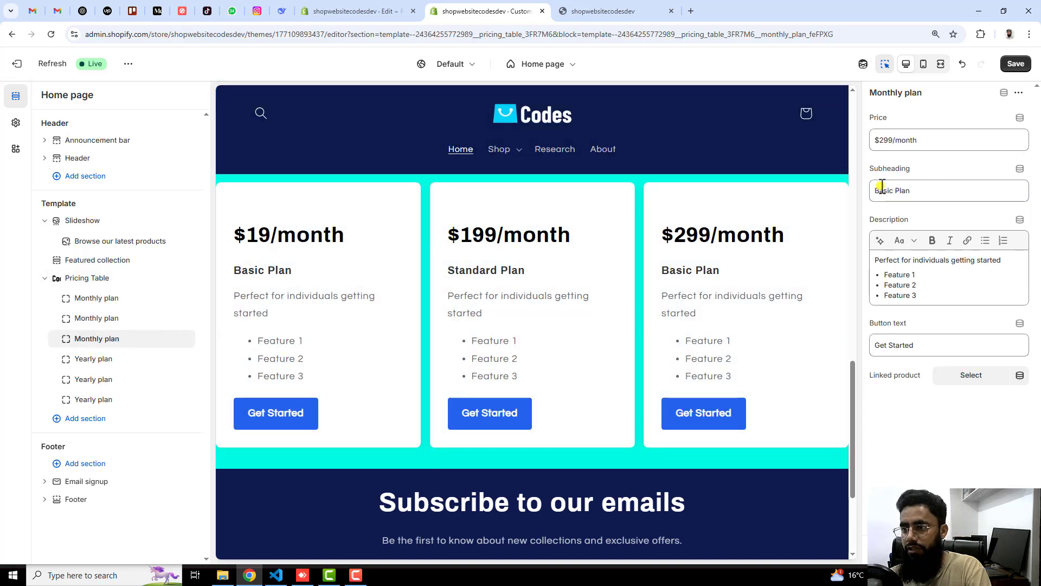
double_click(882, 191)
type("Premium")
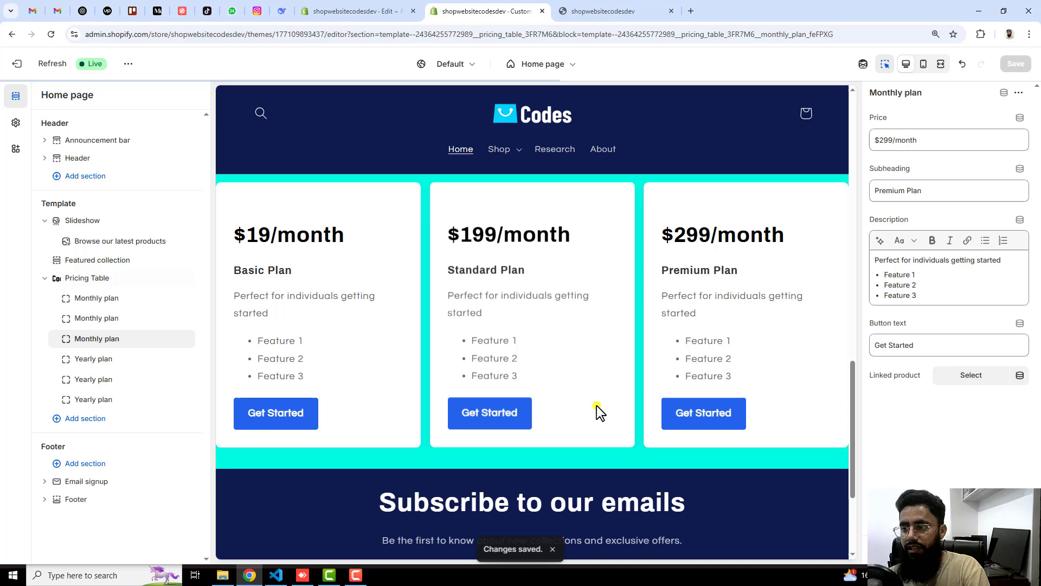
mouse_move(96, 297)
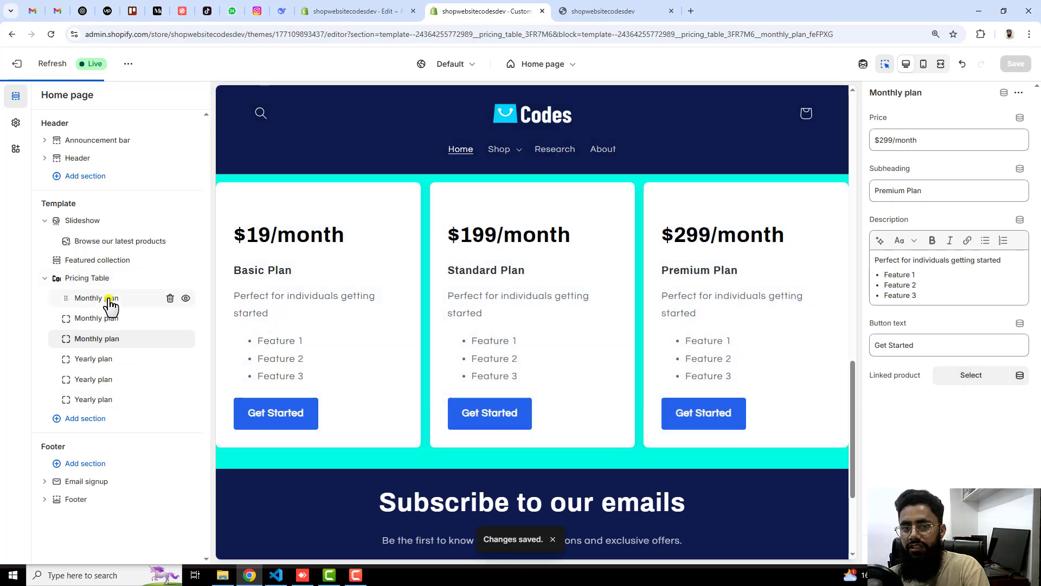
Link the first monthly plan to the Annika Sweater product and switch to the live storefront.
left_click(969, 375)
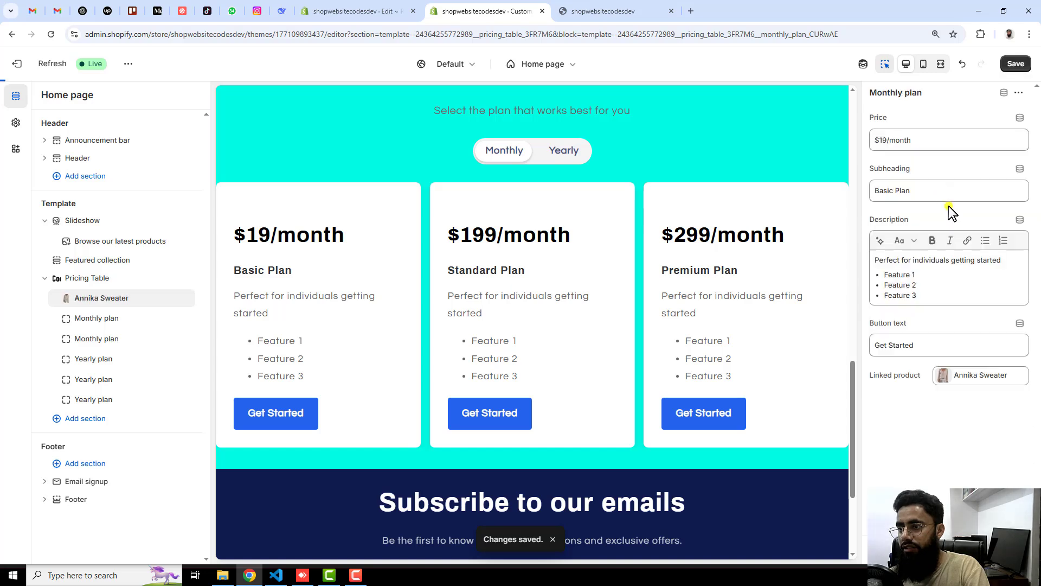
mouse_move(976, 98)
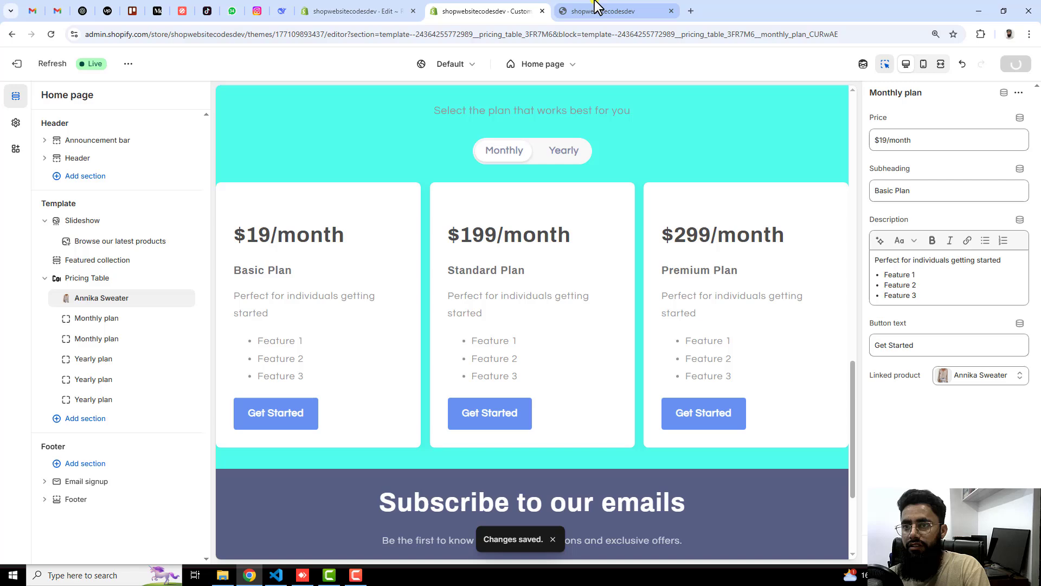
left_click(610, 11)
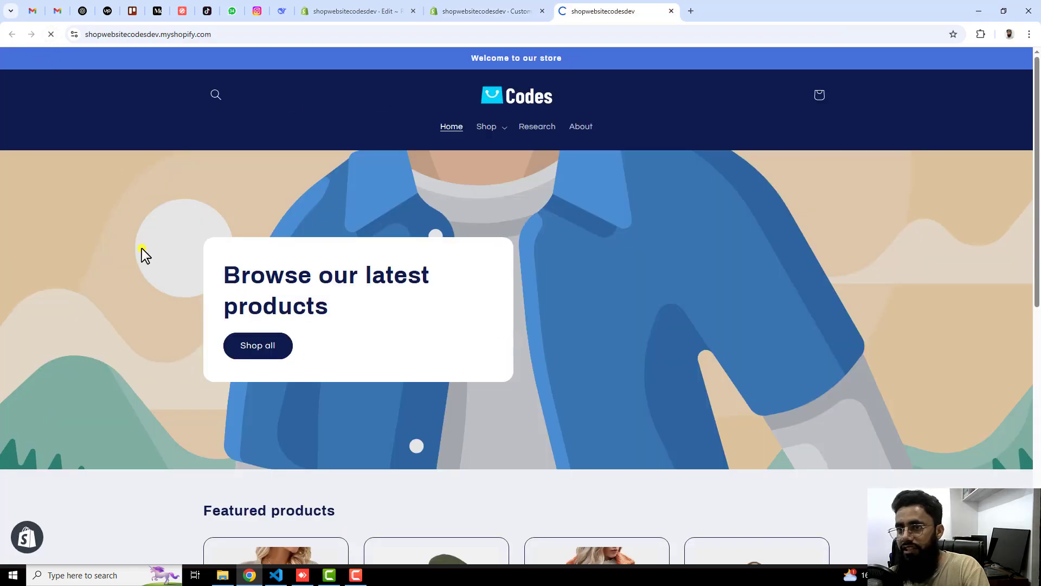
Toggle the live pricing section between Yearly $179 Pro Plan cards and Monthly $19/$199/$299 cards twice.
scroll("down", 3)
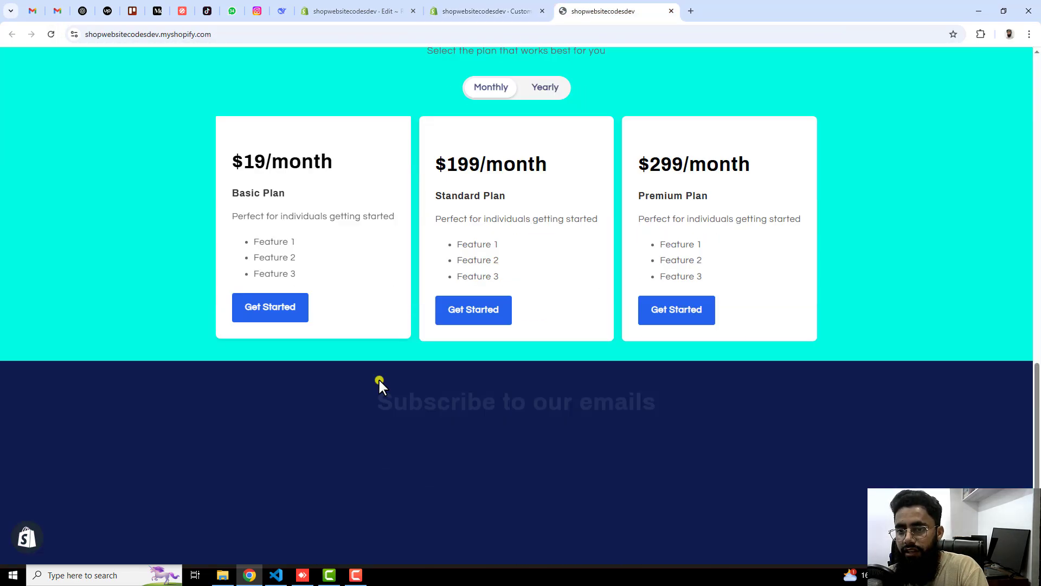
scroll("up", 3)
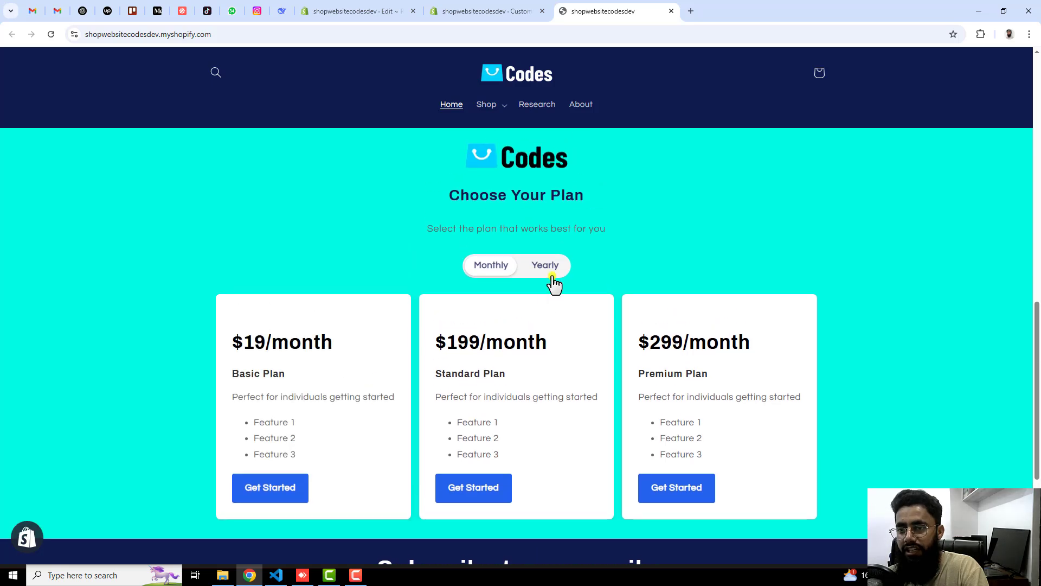
left_click(543, 264)
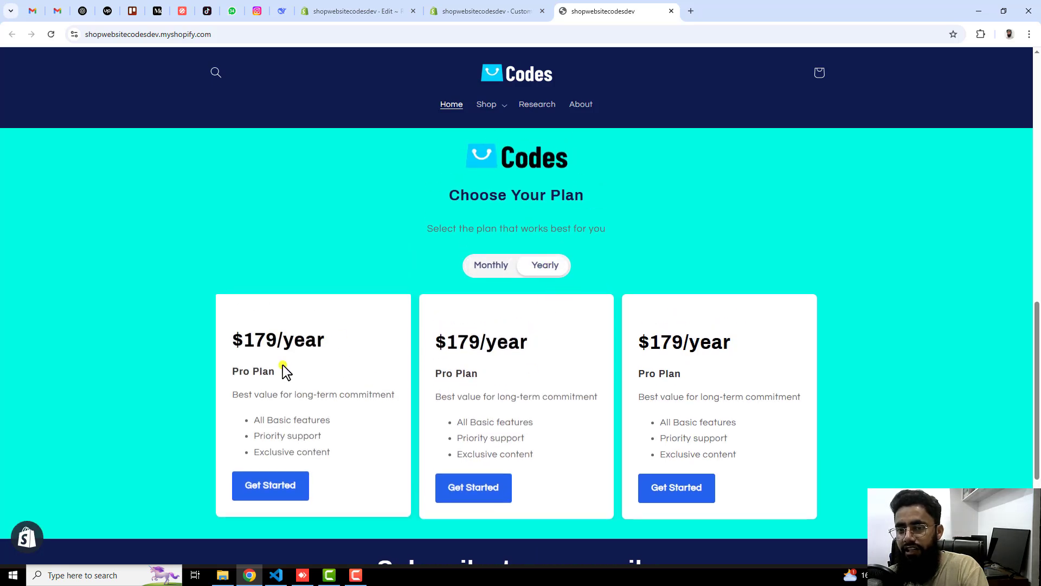
left_click(490, 264)
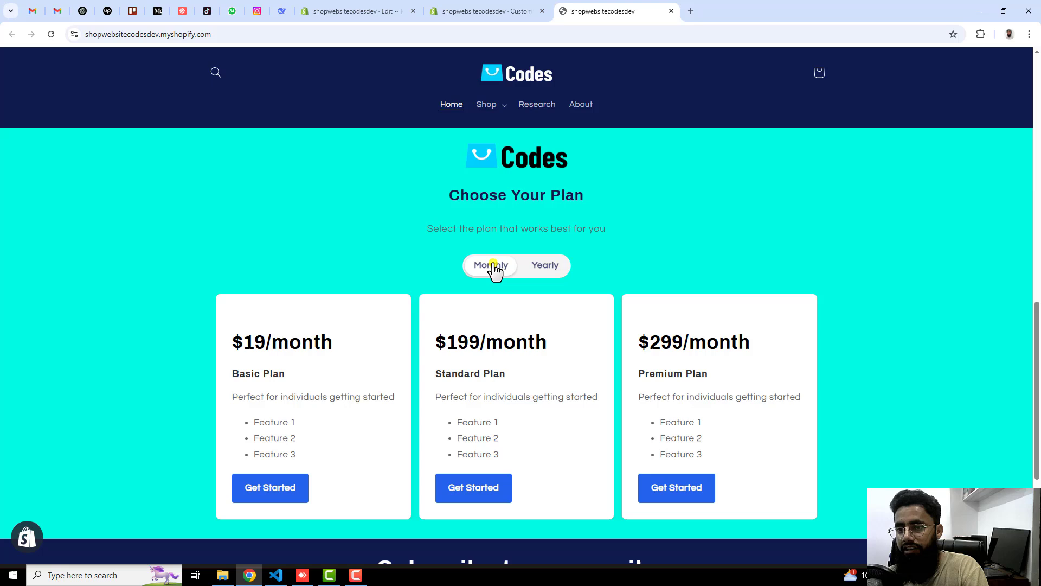
left_click(543, 264)
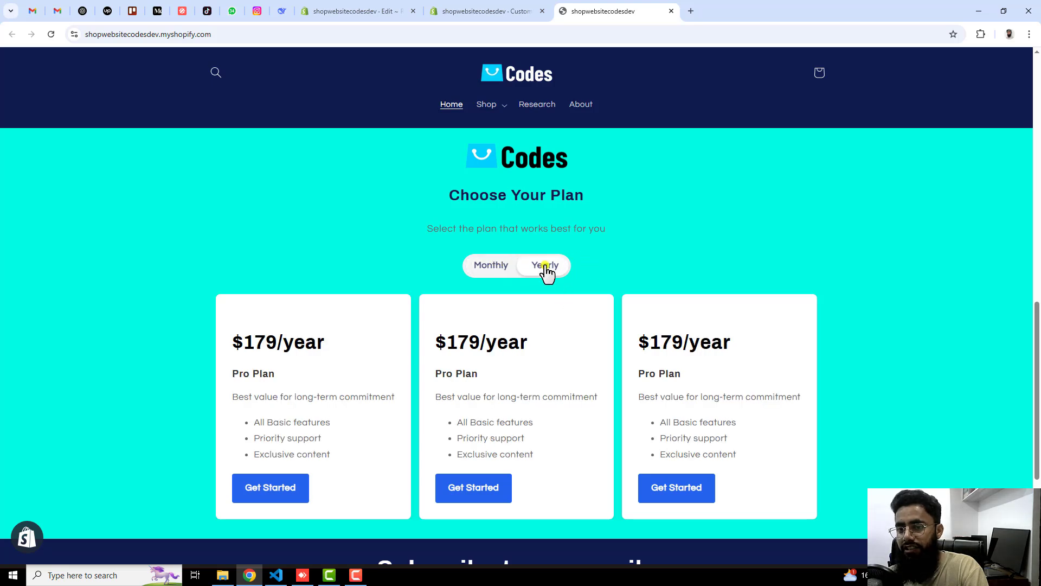
left_click(490, 264)
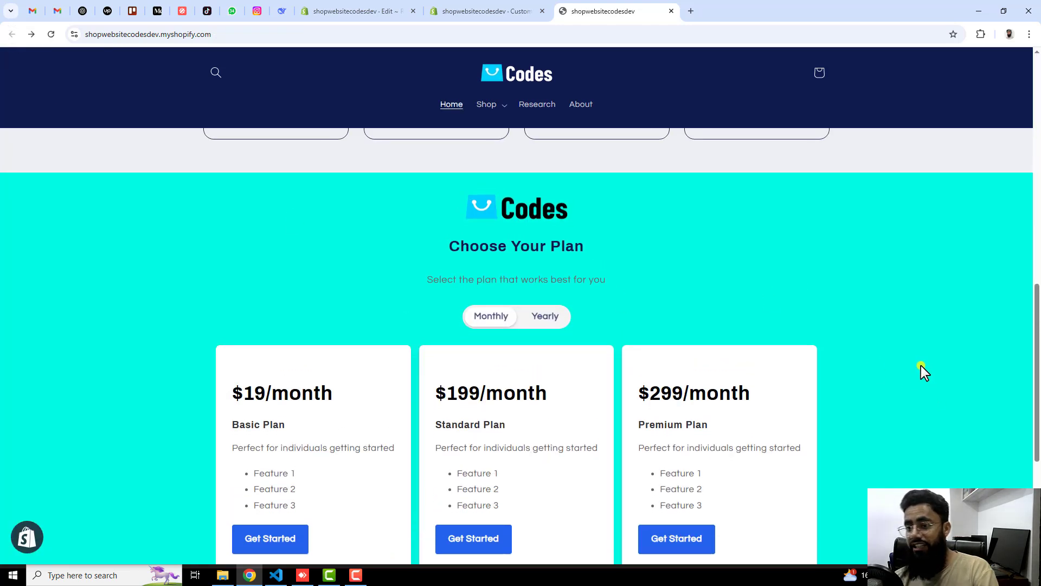
scroll("down", 3)
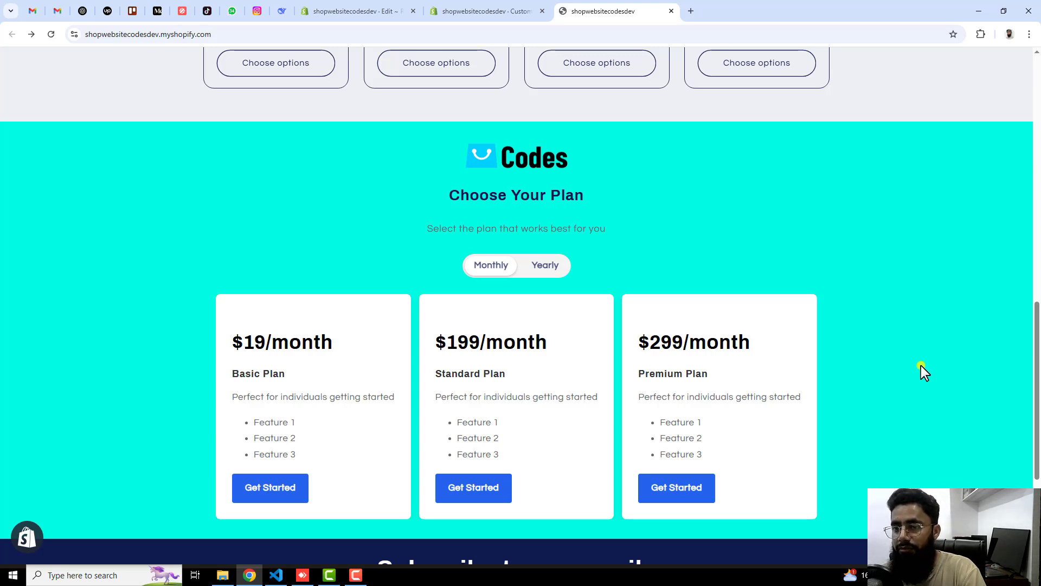
mouse_move(903, 372)
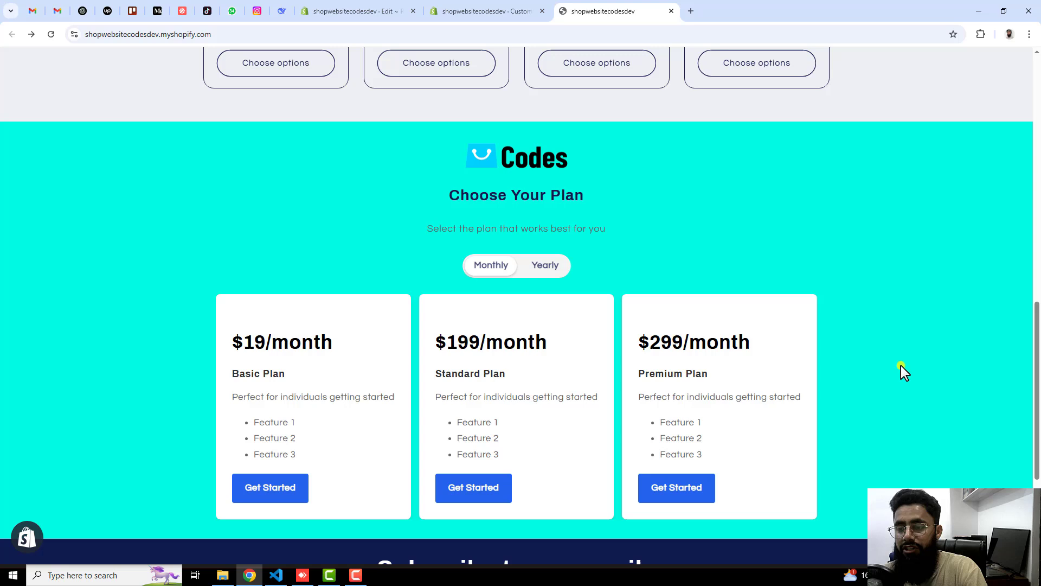
mouse_move(898, 369)
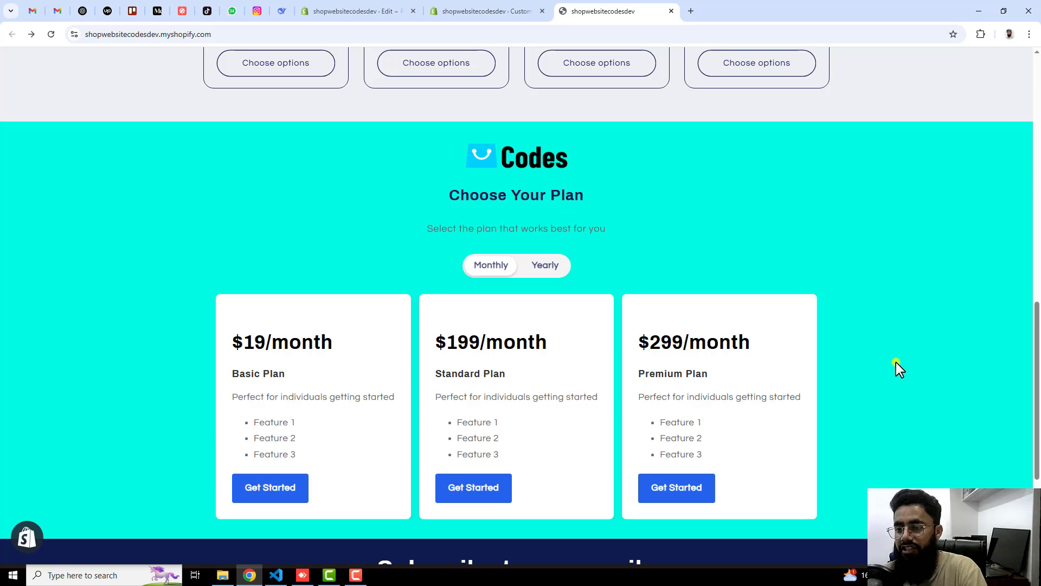
scroll("down", 3)
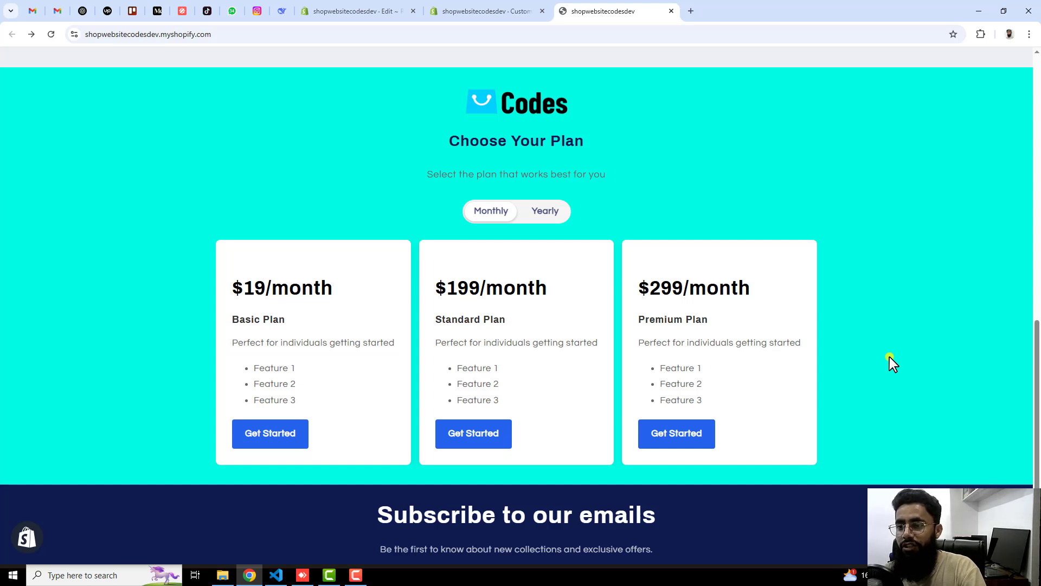
mouse_move(881, 364)
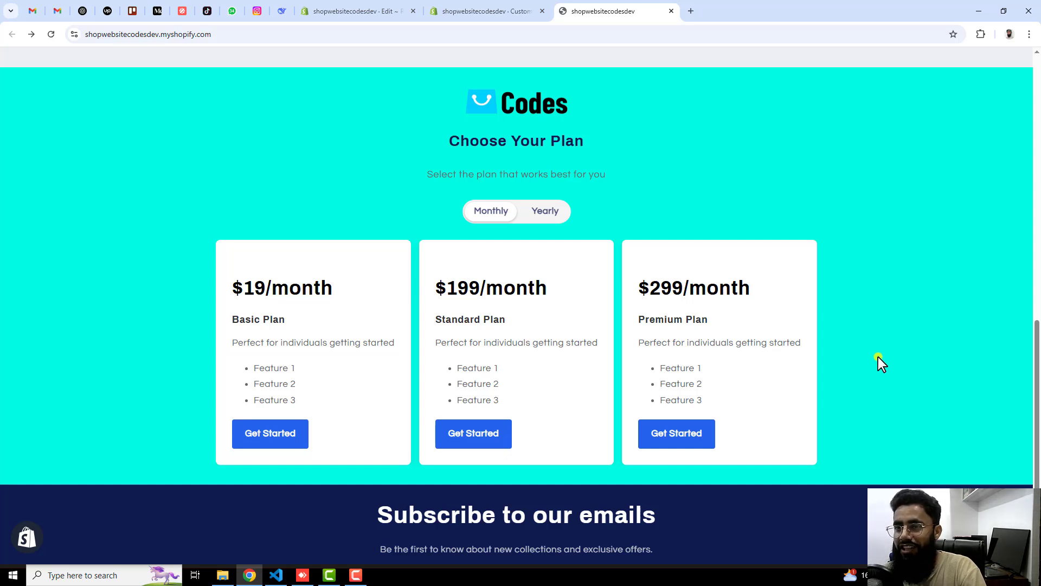